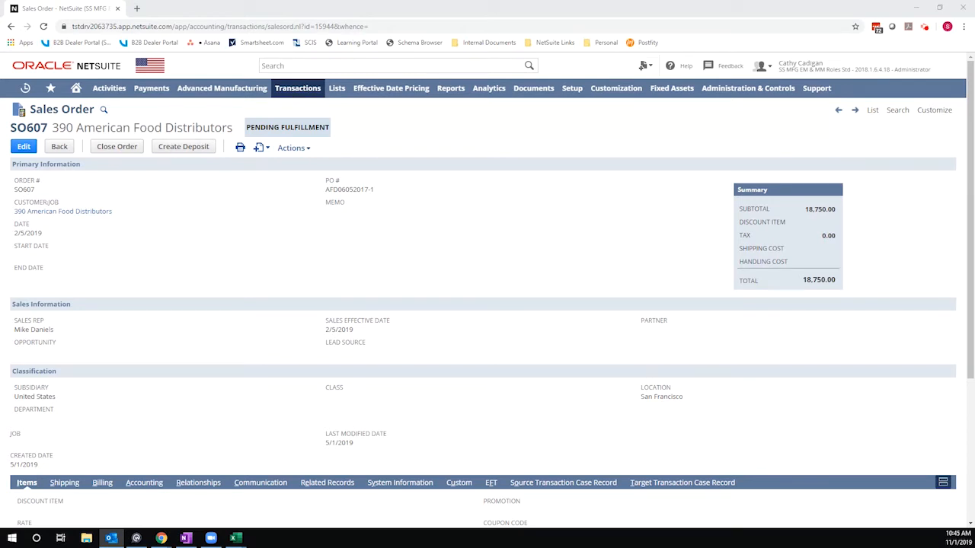
{"action": "mouse_move", "coordinate": [212, 245]}
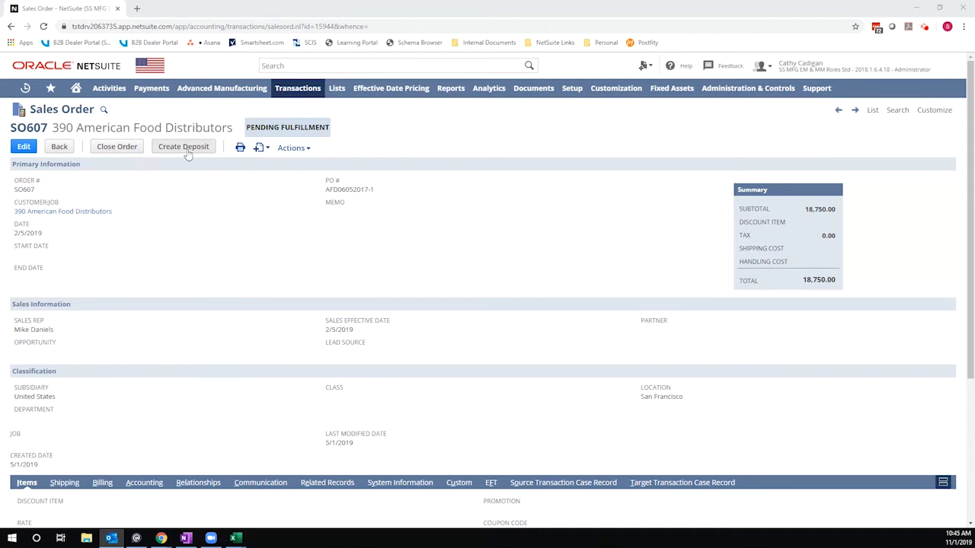
Review sales order SO607's Billing subtab with its Net 30 terms.
{"action": "scroll", "scroll_direction": "down", "scroll_amount": 3}
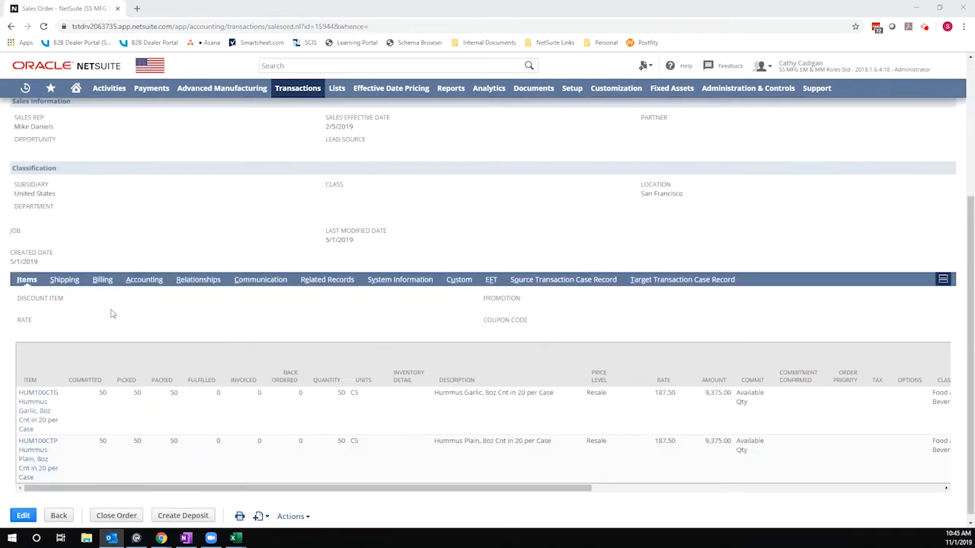
{"action": "left_click", "coordinate": [102, 280]}
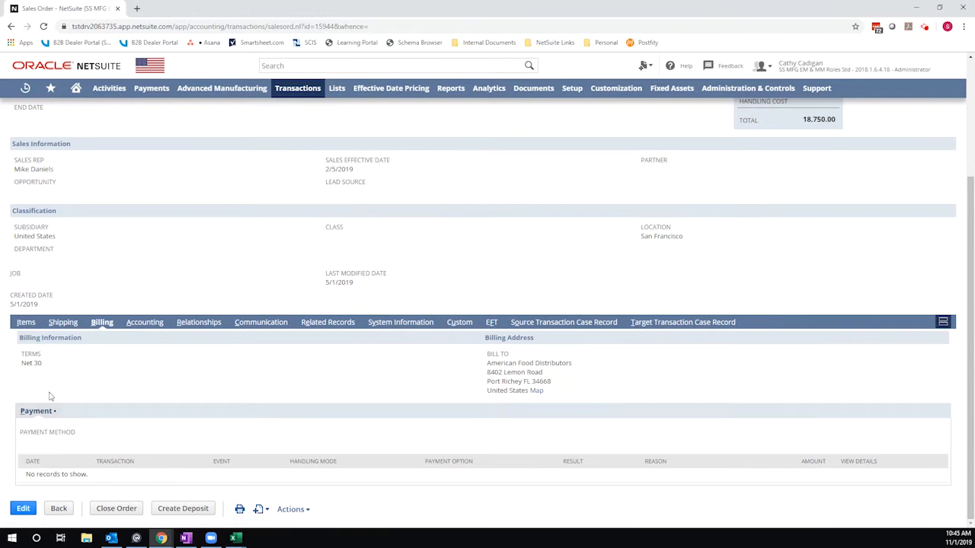
{"action": "mouse_move", "coordinate": [43, 377]}
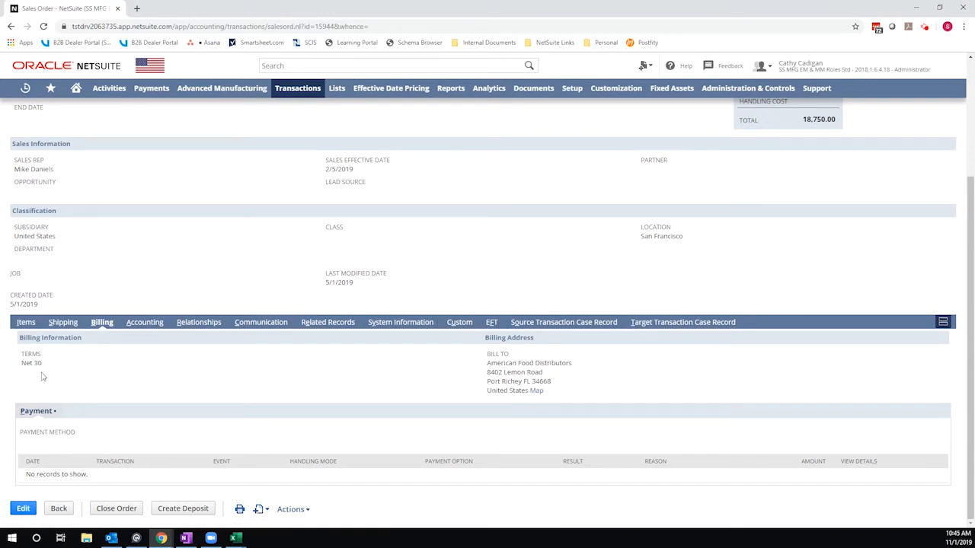
{"action": "mouse_move", "coordinate": [28, 409]}
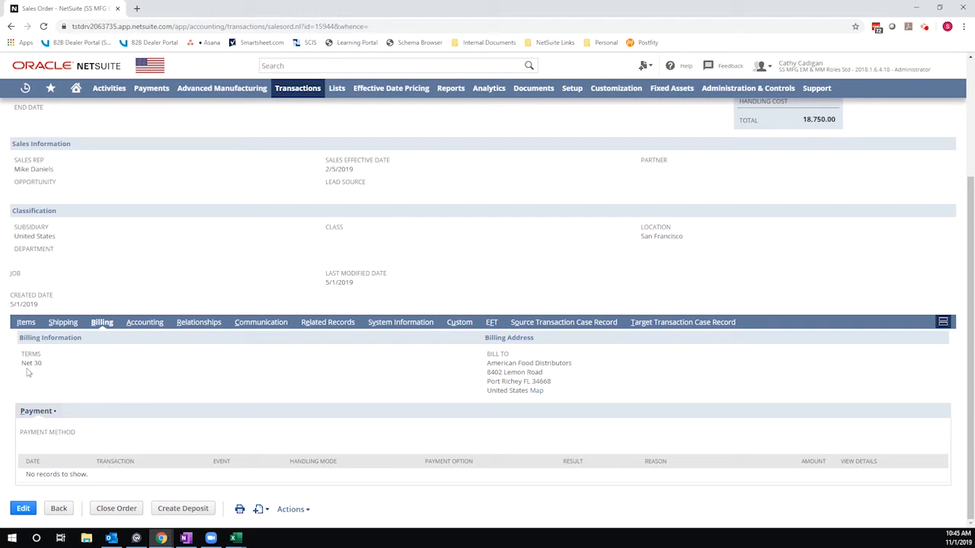
{"action": "mouse_move", "coordinate": [74, 449]}
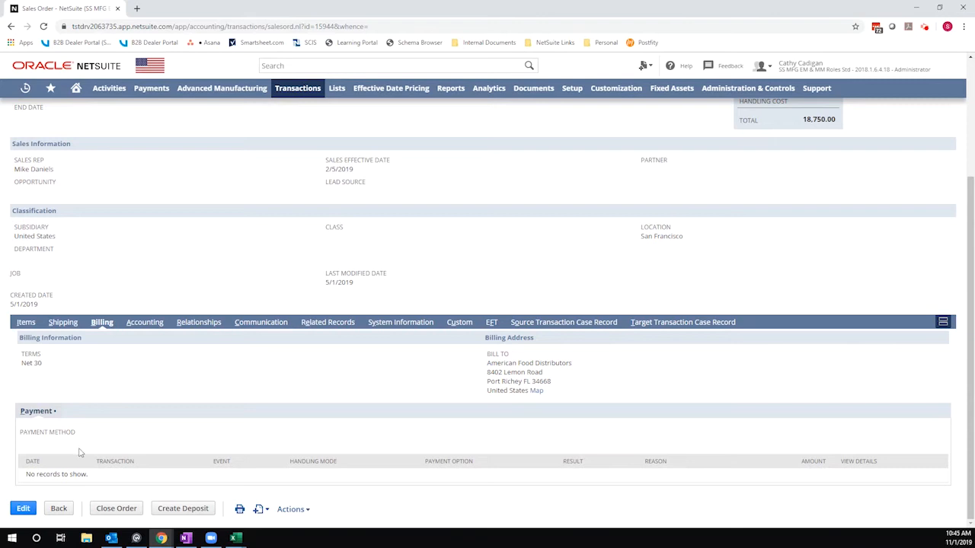
{"action": "scroll", "scroll_direction": "up", "scroll_amount": 3}
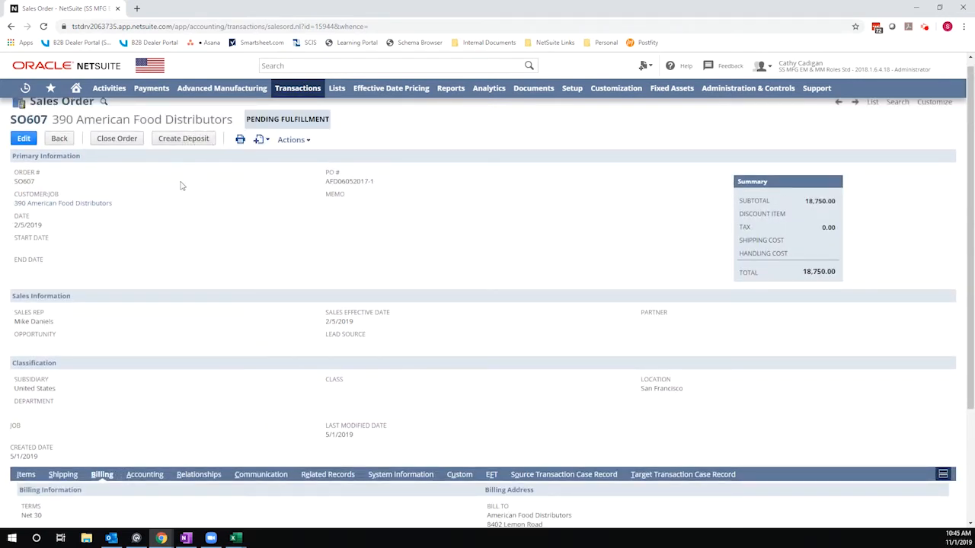
{"action": "mouse_move", "coordinate": [160, 151]}
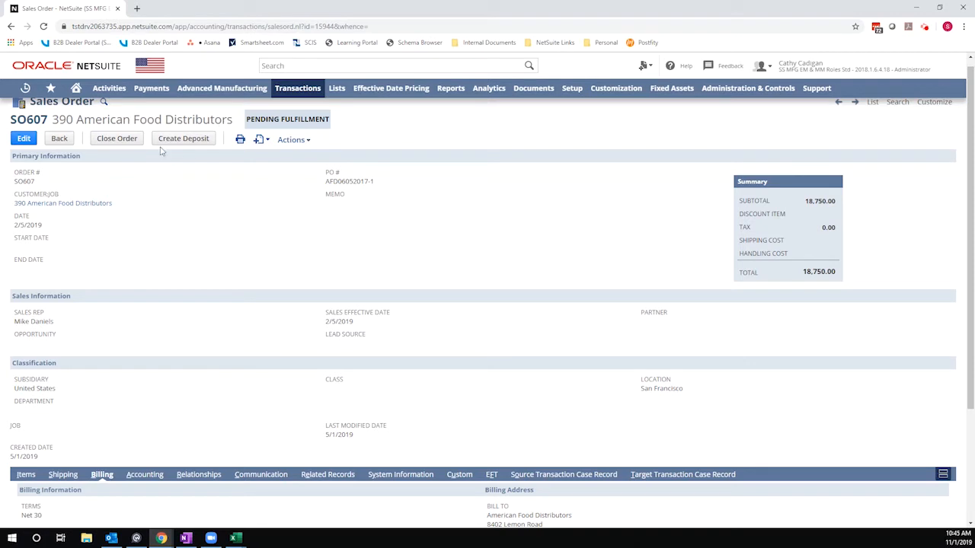
{"action": "mouse_move", "coordinate": [155, 277]}
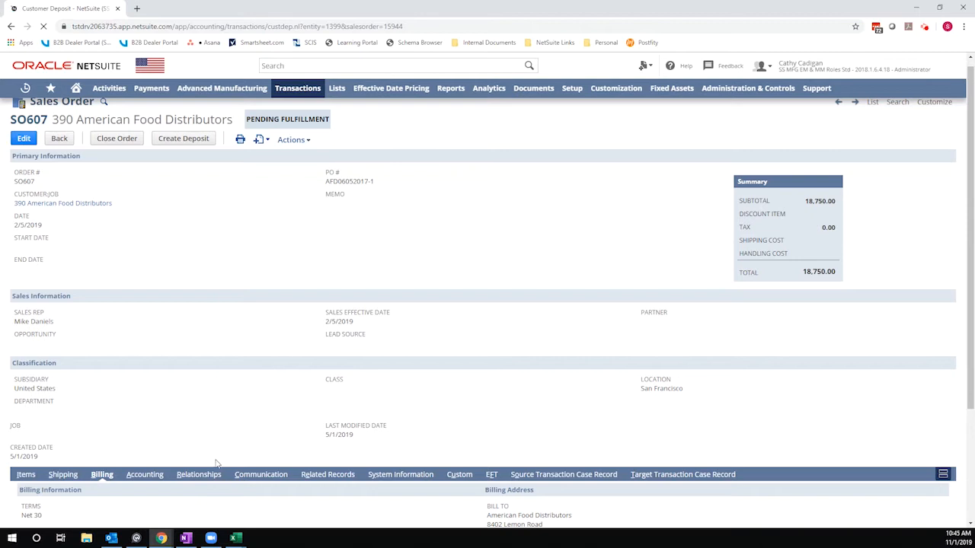
Create a customer deposit from SO607 paid by check number 12345.
{"action": "left_click", "coordinate": [183, 137]}
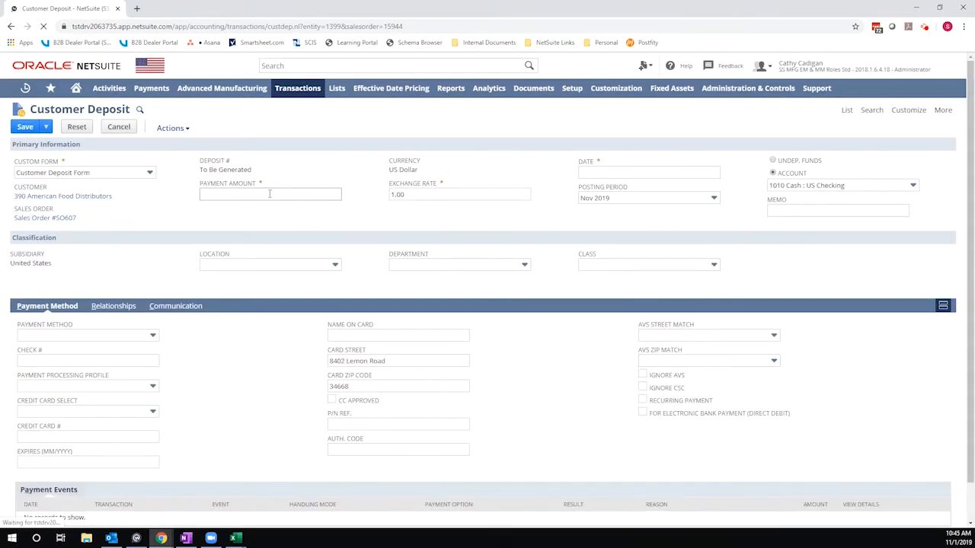
{"action": "type", "text": "18,750.00"}
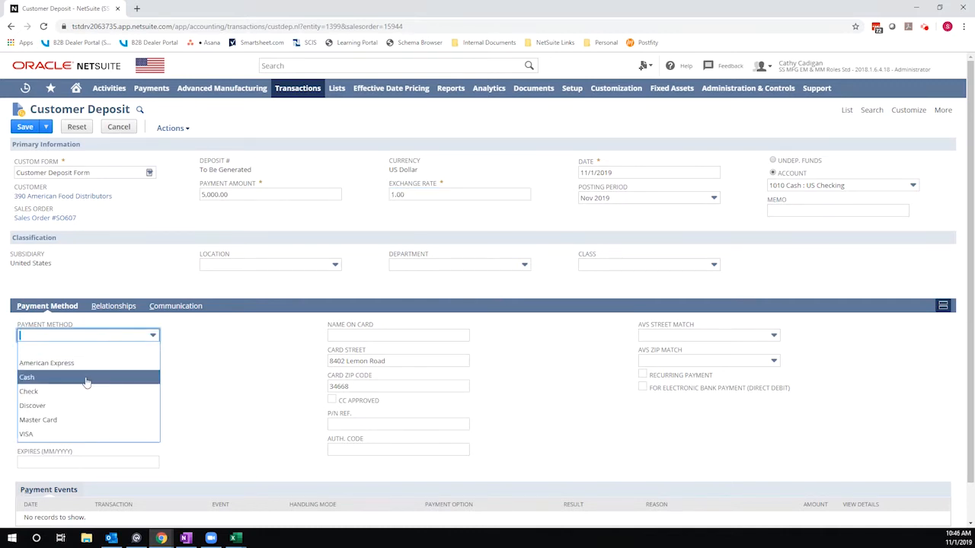
{"action": "left_click", "coordinate": [28, 390]}
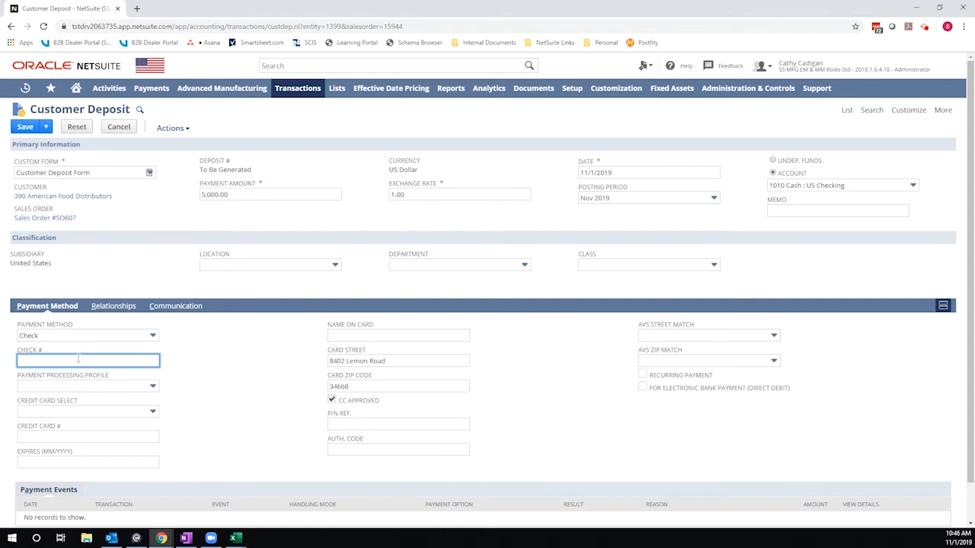
{"action": "type", "text": "12345"}
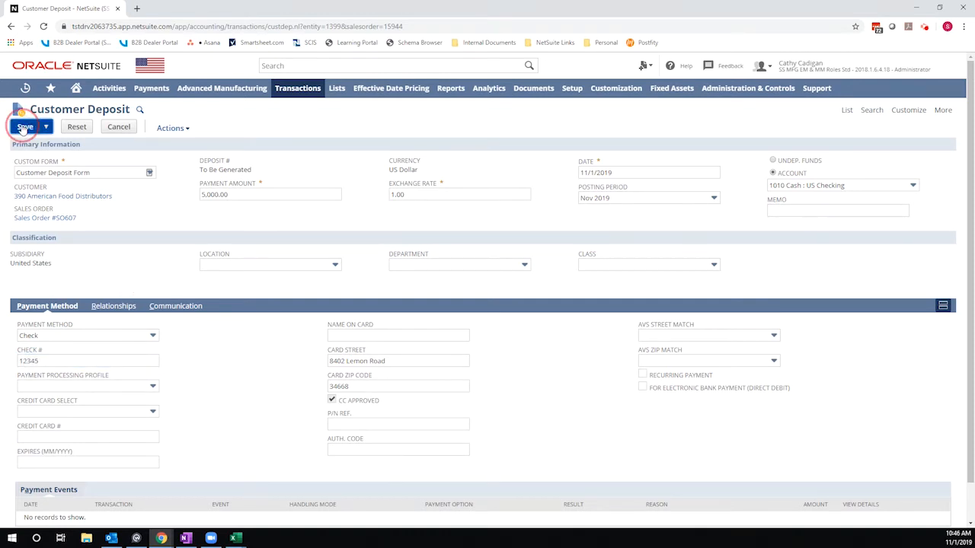
Save the deposit as CD02 so it shows as deposited against SO607.
{"action": "left_click", "coordinate": [24, 127]}
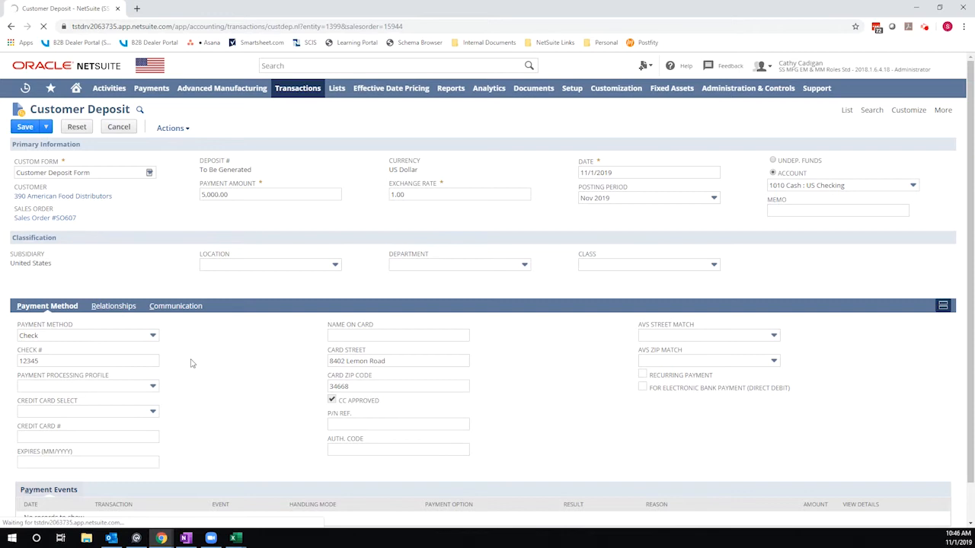
{"action": "left_click", "coordinate": [24, 126]}
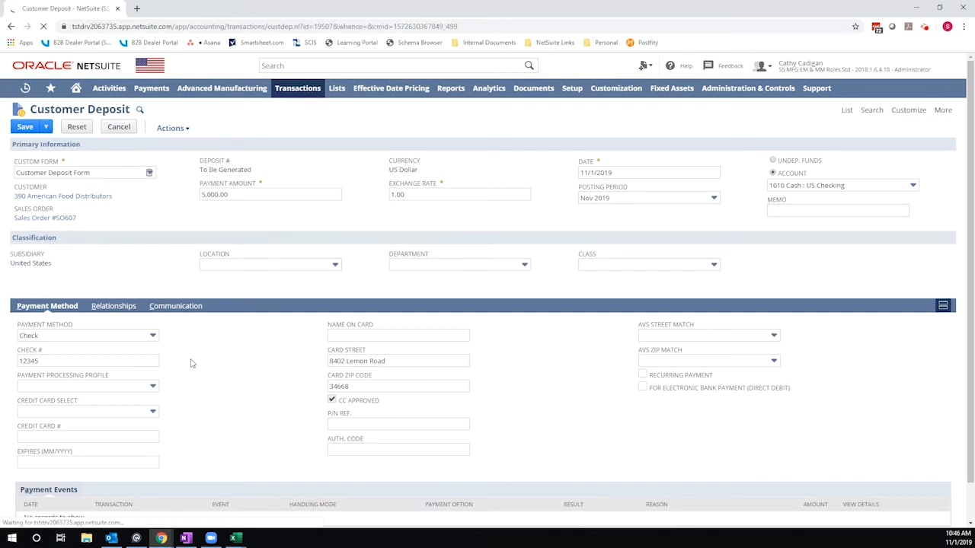
{"action": "left_click", "coordinate": [24, 127]}
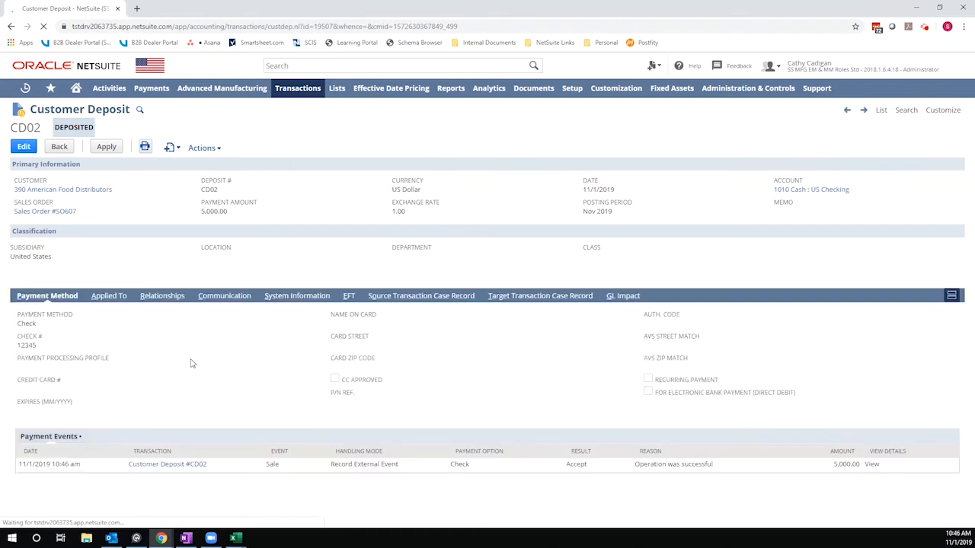
{"action": "left_click", "coordinate": [106, 147]}
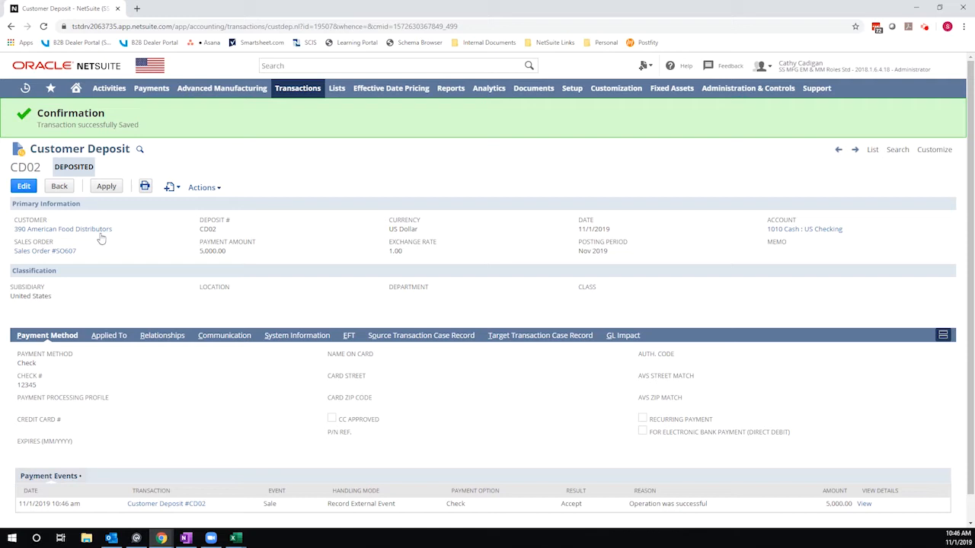
Start a new customer deposit via Transactions > Customers with amount 5000.
{"action": "left_click", "coordinate": [299, 87]}
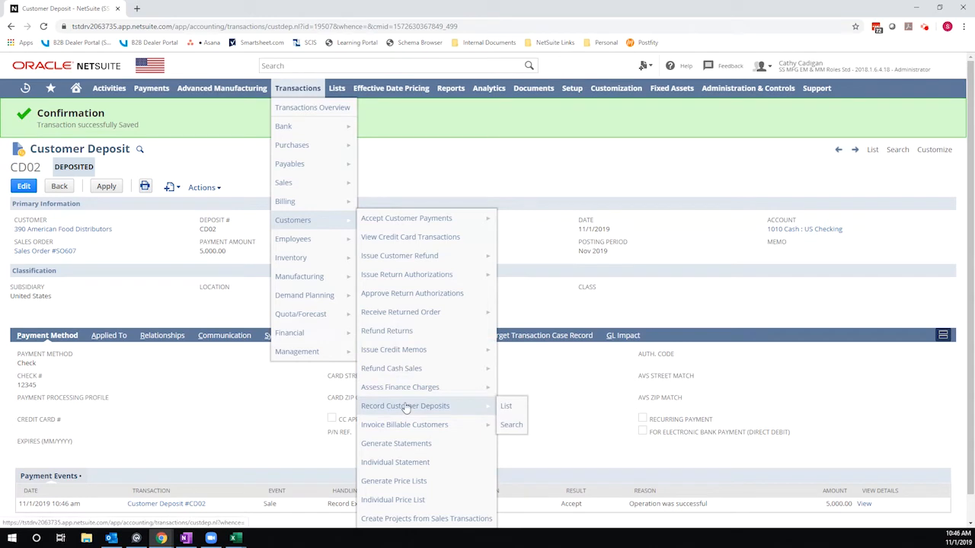
{"action": "mouse_move", "coordinate": [450, 411]}
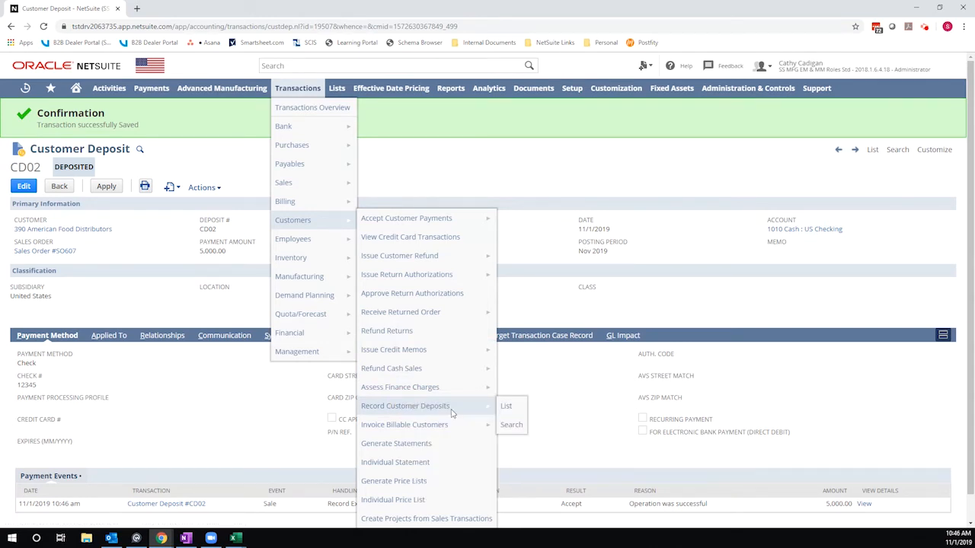
{"action": "left_click", "coordinate": [506, 405]}
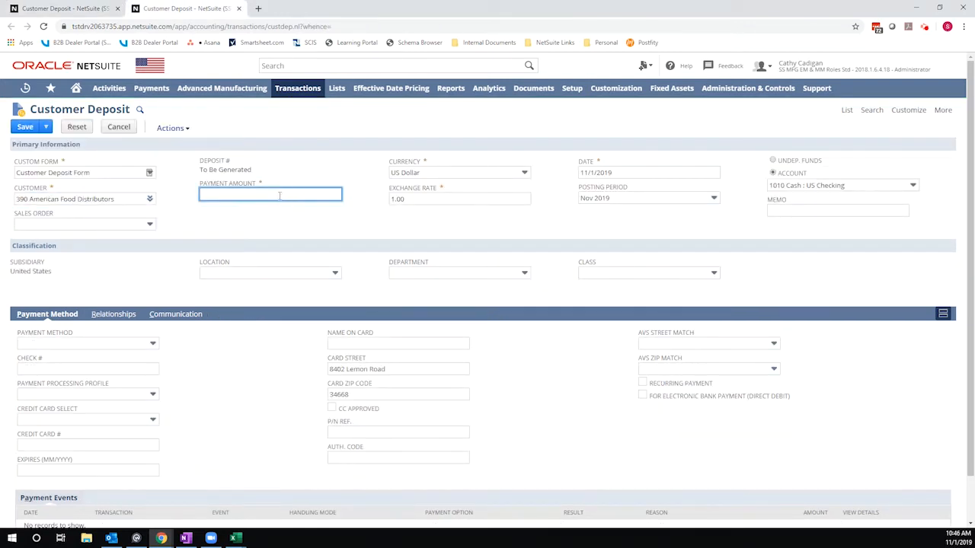
{"action": "type", "text": "5000"}
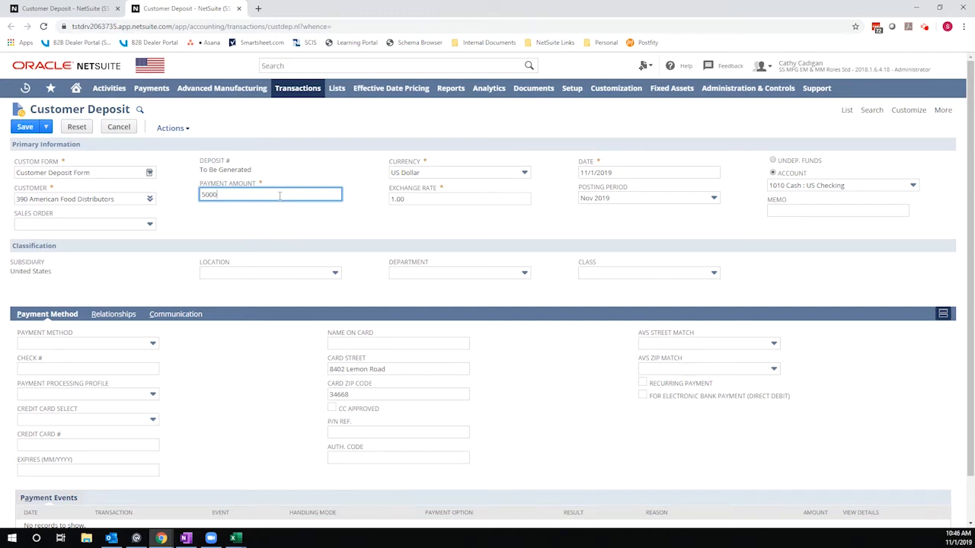
{"action": "left_click", "coordinate": [460, 172]}
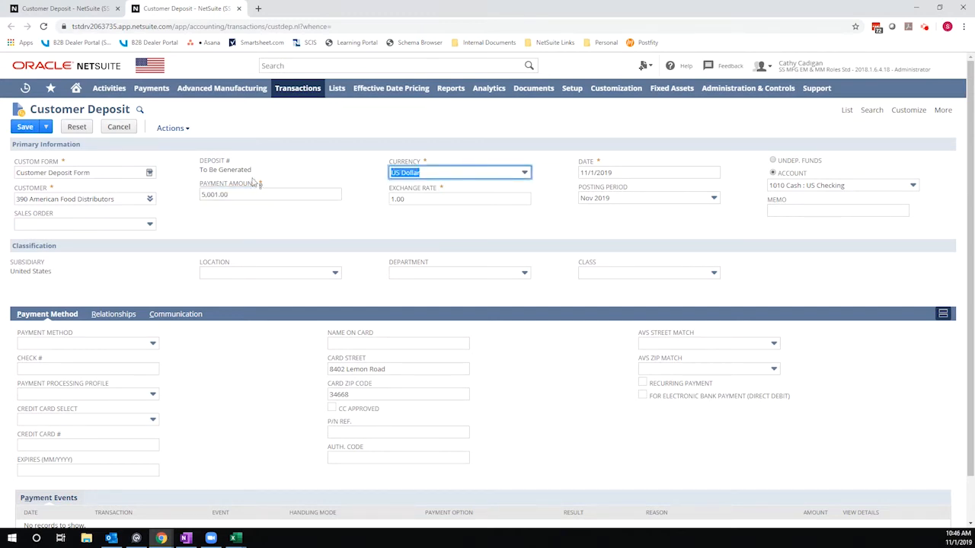
{"action": "mouse_move", "coordinate": [134, 366]}
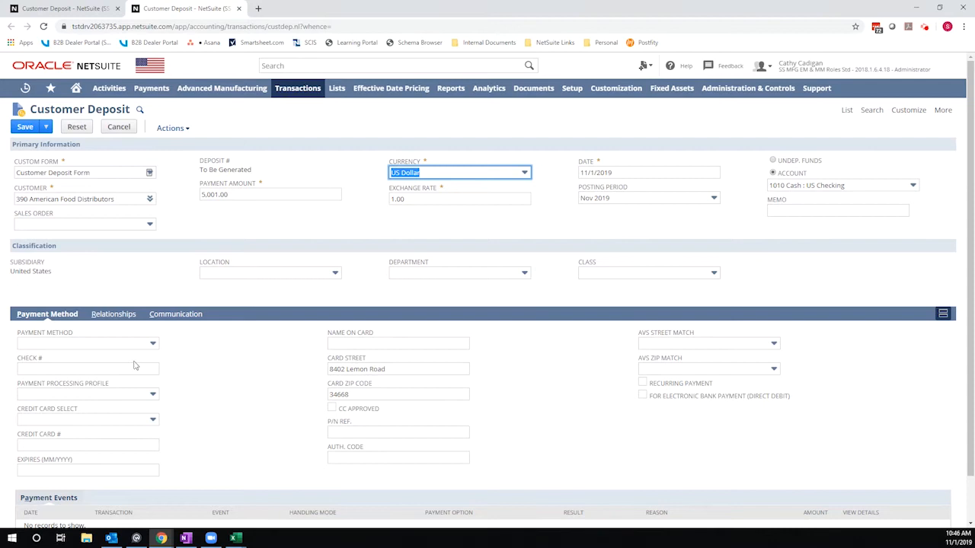
Pay the deposit by check number 123456 and save it without a linked sales order.
{"action": "left_click", "coordinate": [88, 345]}
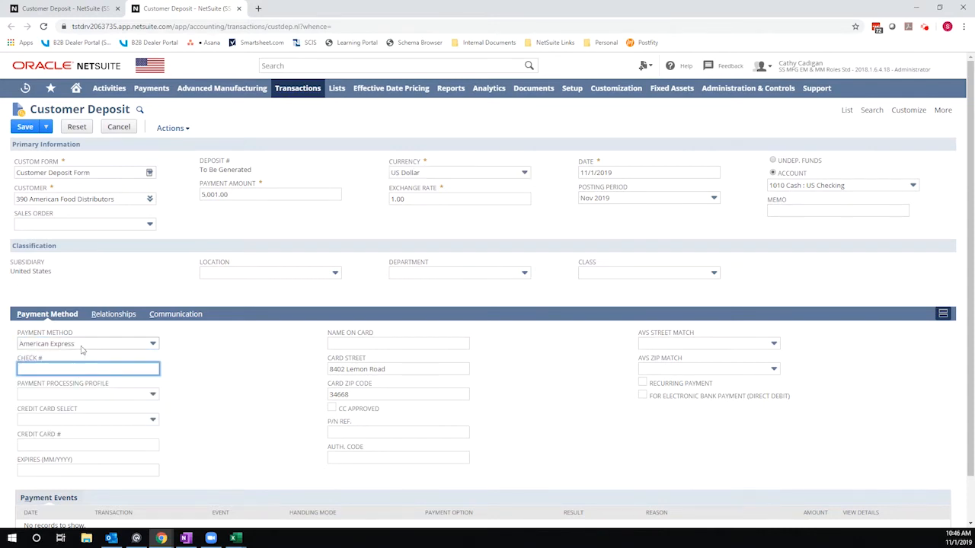
{"action": "left_click", "coordinate": [89, 344]}
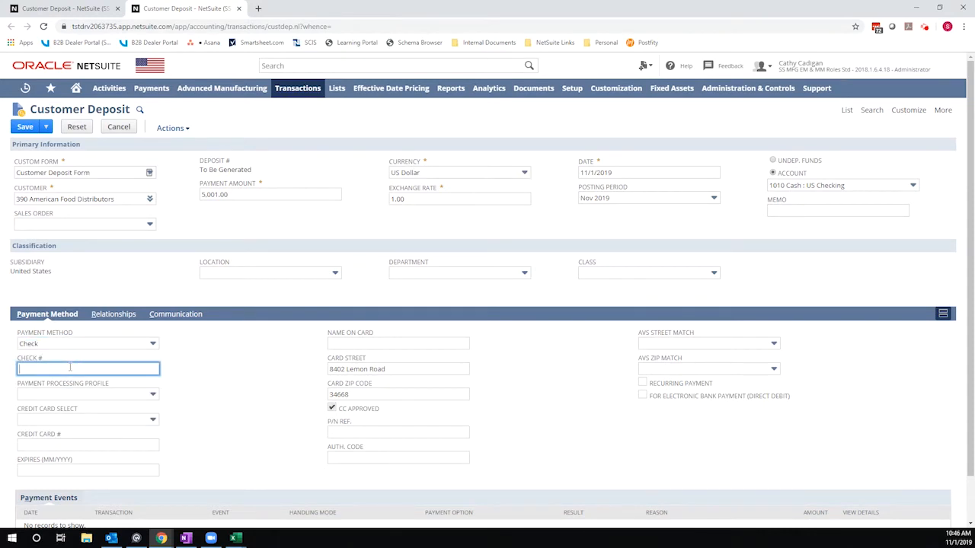
{"action": "type", "text": "123456"}
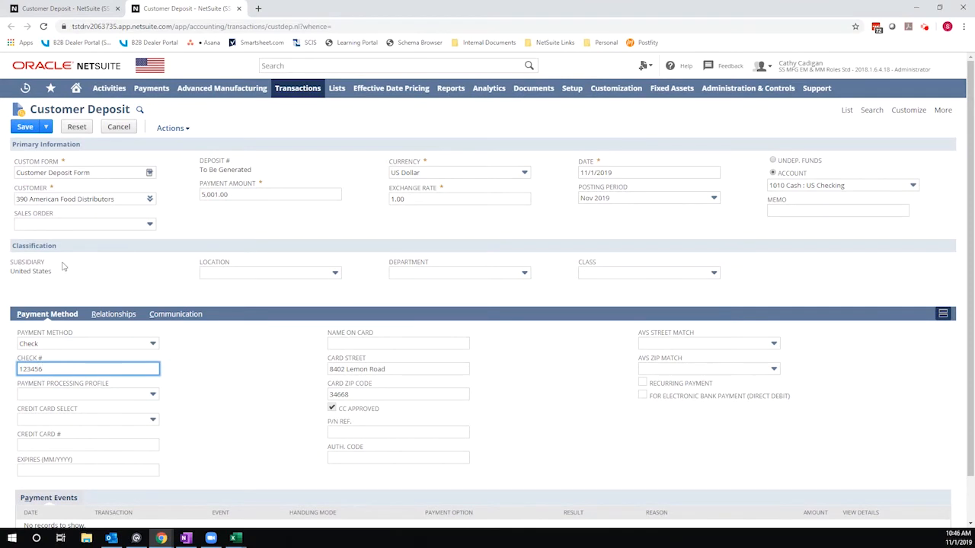
{"action": "left_click", "coordinate": [24, 127]}
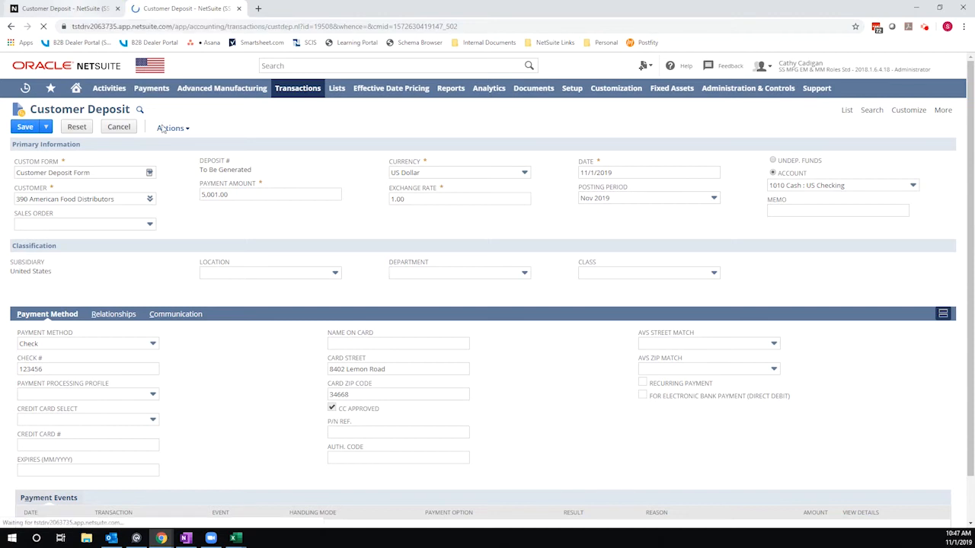
Finish saving deposit CD03 and open customer 390 American Food Distributors.
{"action": "left_click", "coordinate": [24, 127]}
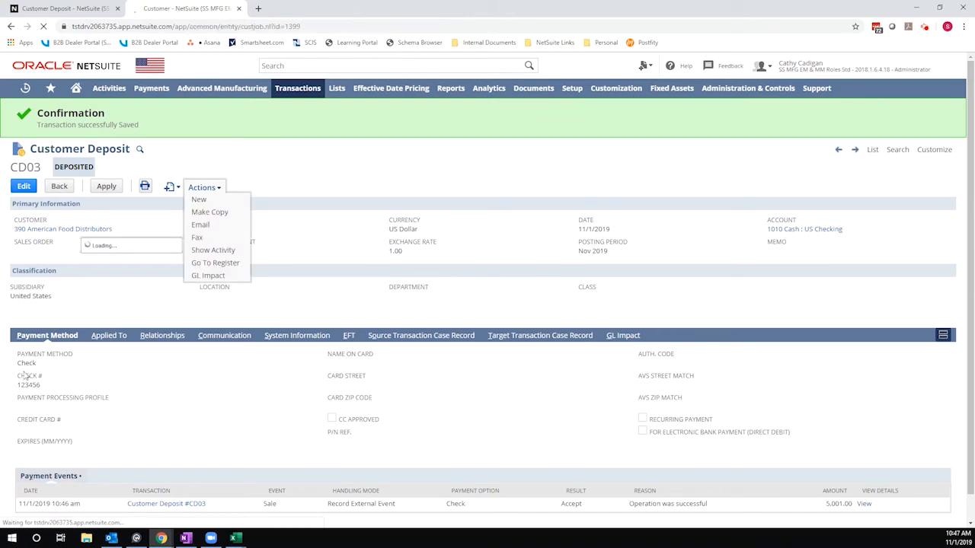
{"action": "mouse_move", "coordinate": [175, 411]}
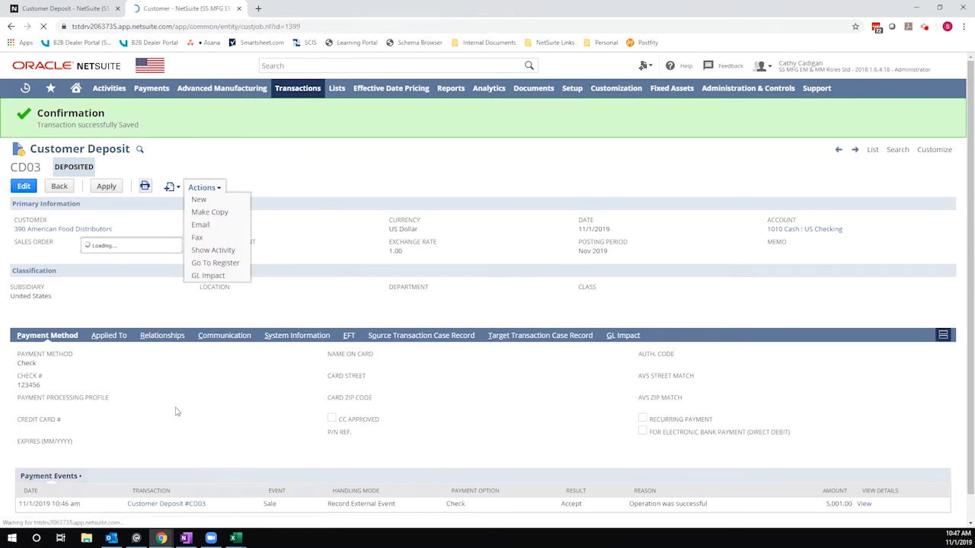
{"action": "left_click", "coordinate": [62, 229]}
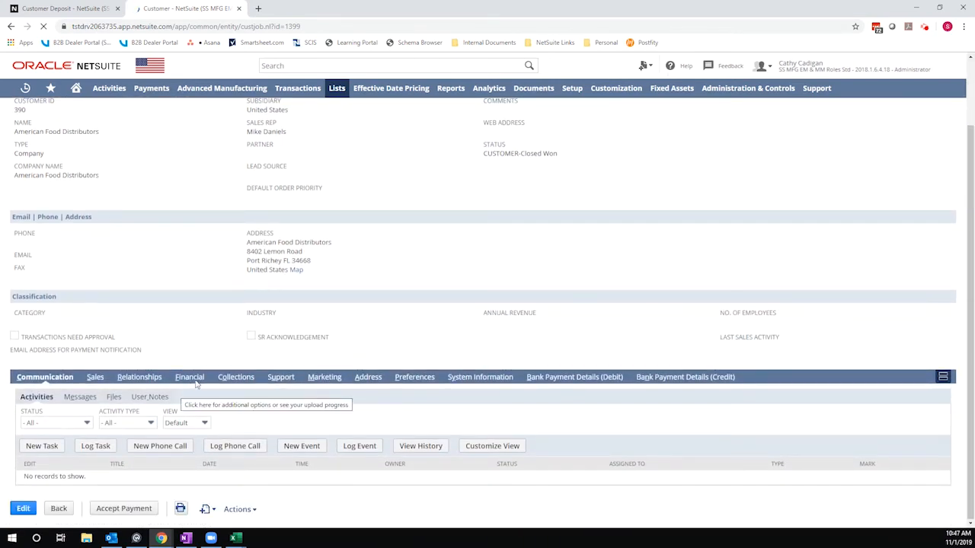
List the customer's sales transactions and highlight deposit CD02's 5,000.00 amount.
{"action": "left_click", "coordinate": [95, 378]}
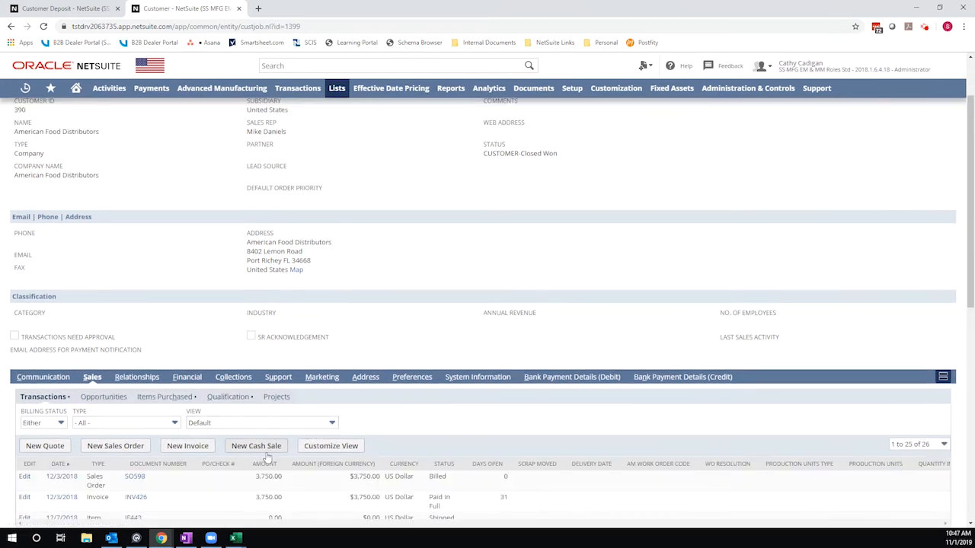
{"action": "scroll", "scroll_direction": "down", "scroll_amount": 3}
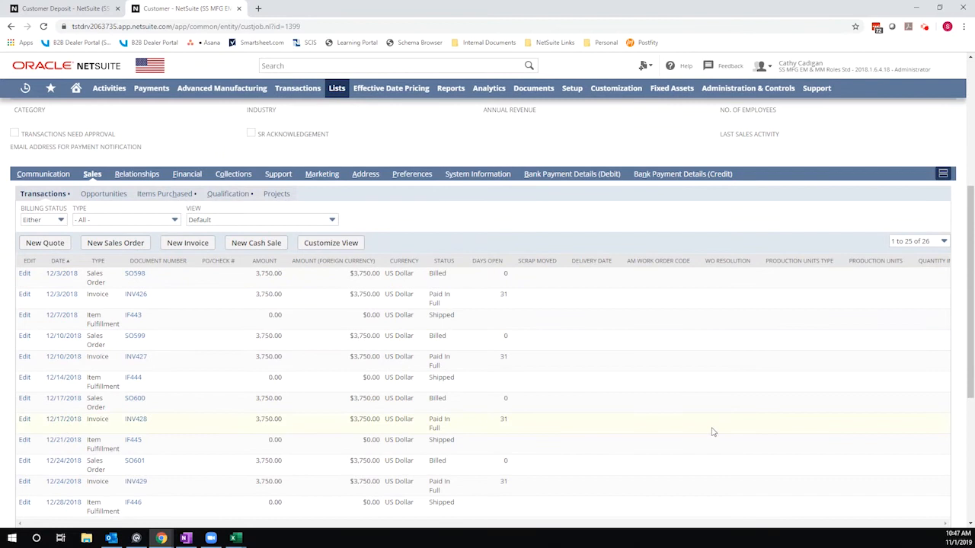
{"action": "mouse_move", "coordinate": [338, 390]}
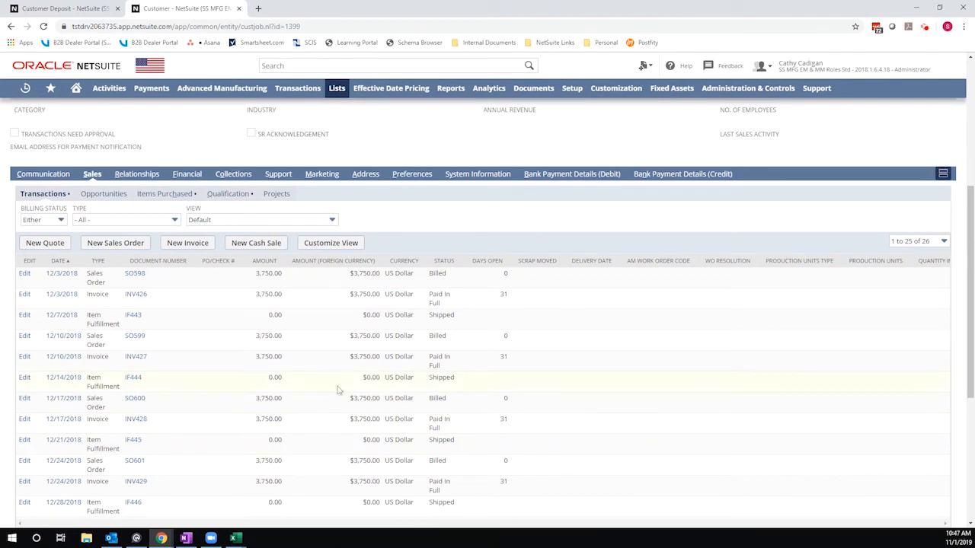
{"action": "mouse_move", "coordinate": [357, 397]}
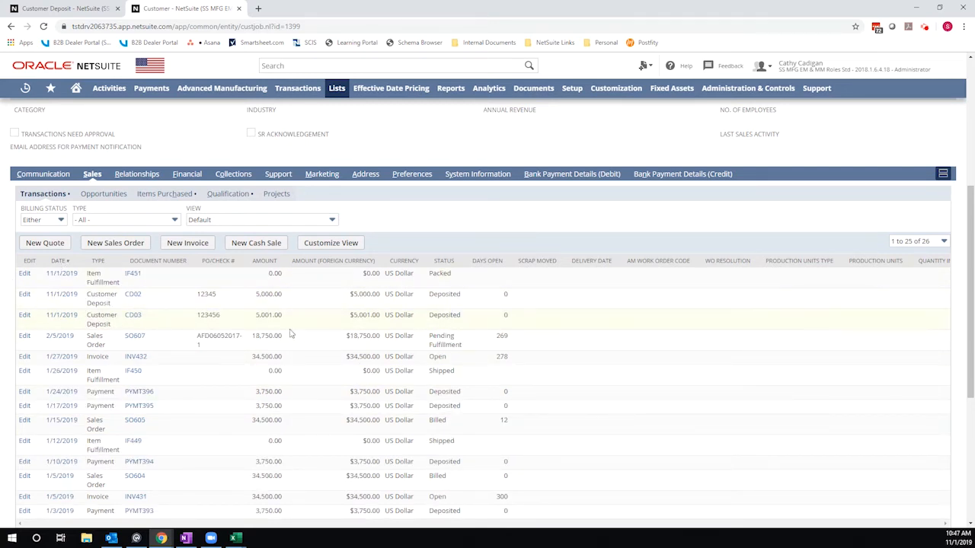
{"action": "double_click", "coordinate": [268, 294]}
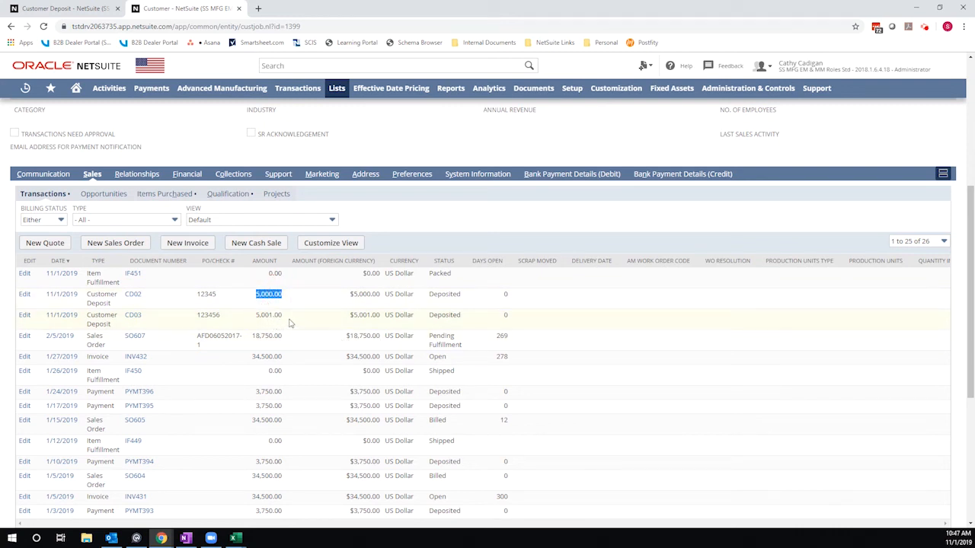
{"action": "mouse_move", "coordinate": [232, 320]}
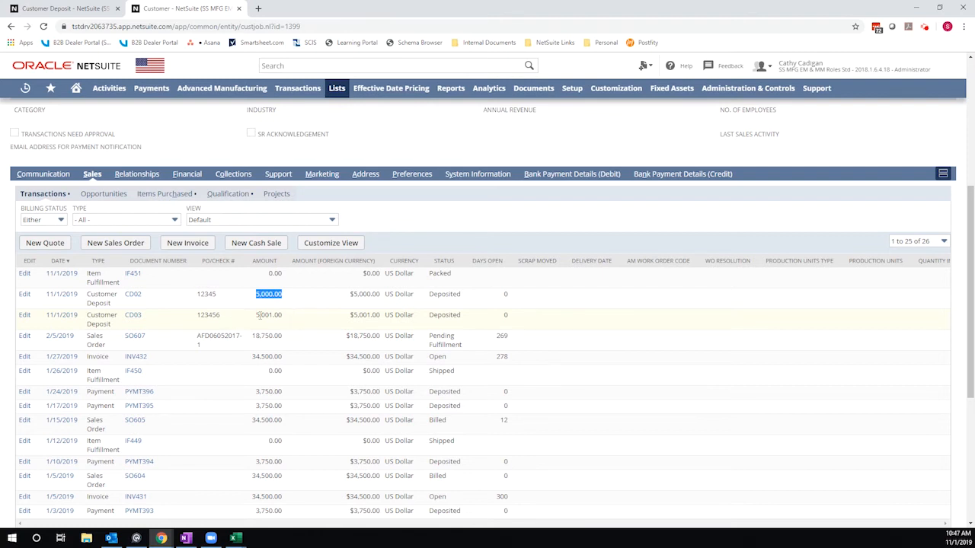
{"action": "left_click", "coordinate": [187, 174]}
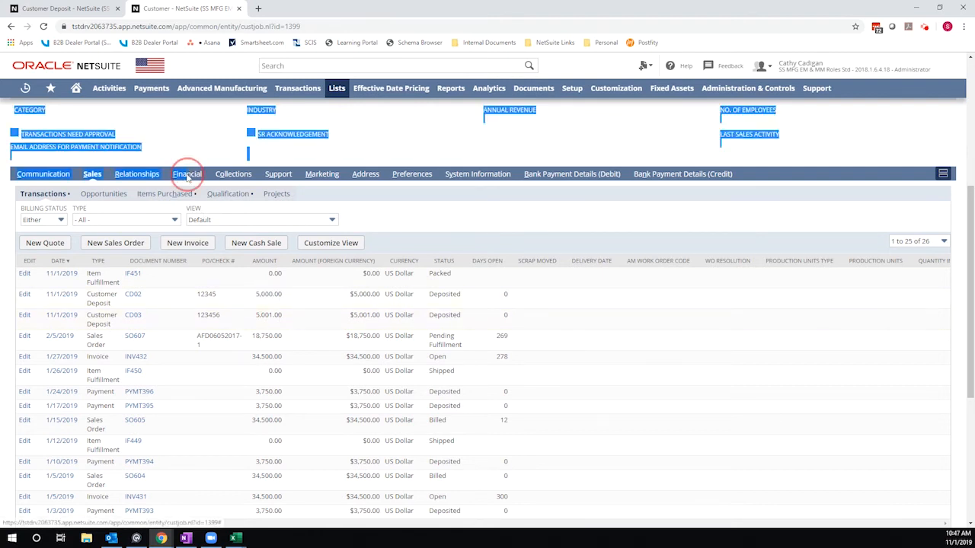
View the customer's Financial balances, load SO607 from CD02, and bring up Recent Records.
{"action": "left_click", "coordinate": [188, 174]}
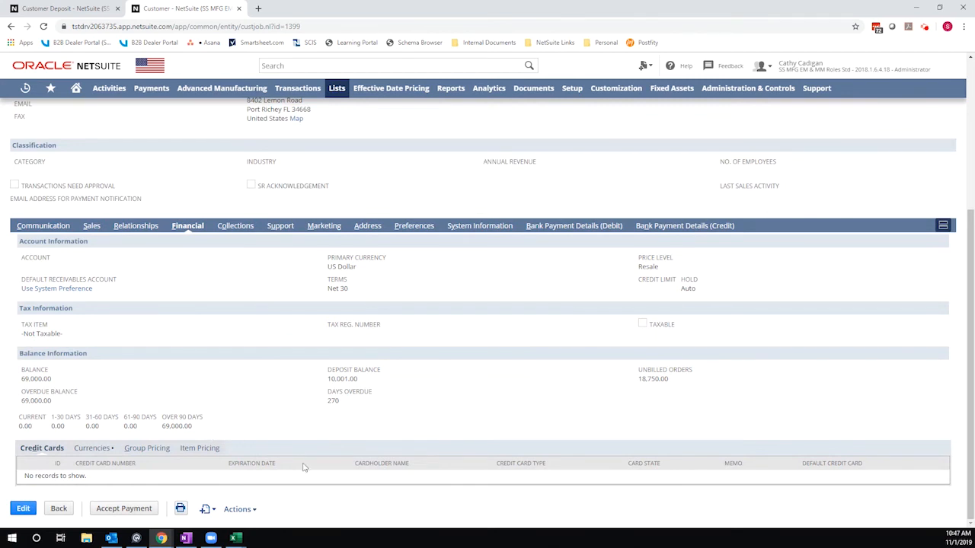
{"action": "mouse_move", "coordinate": [203, 457]}
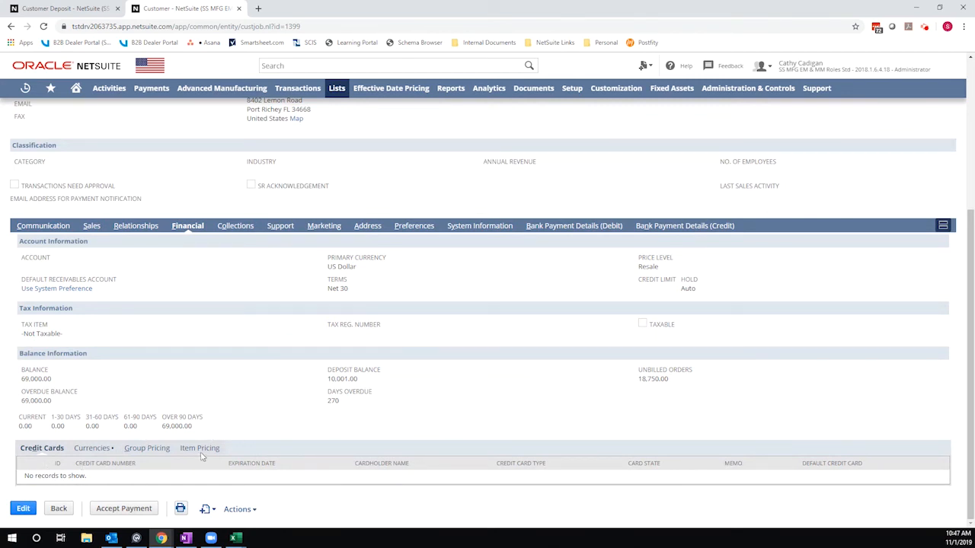
{"action": "mouse_move", "coordinate": [290, 405]}
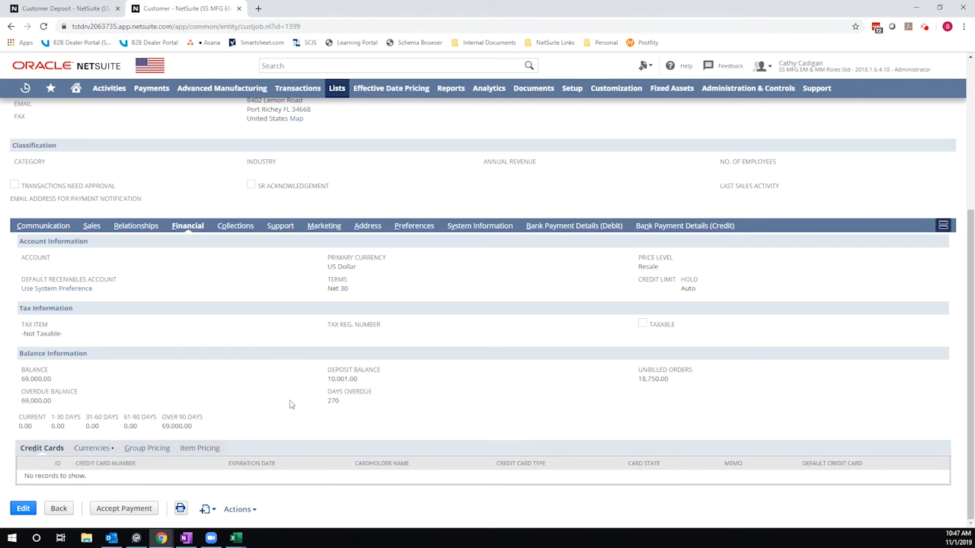
{"action": "mouse_move", "coordinate": [359, 480]}
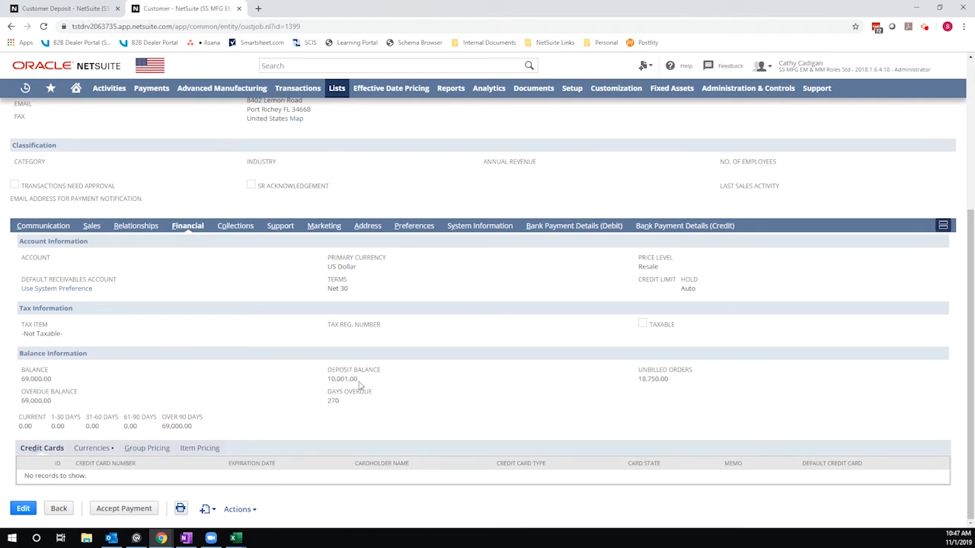
{"action": "mouse_move", "coordinate": [314, 388]}
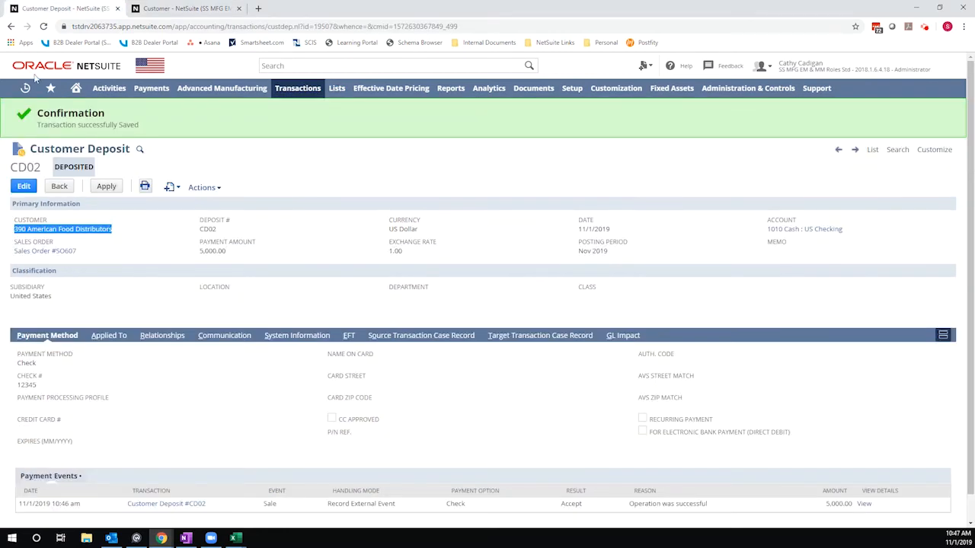
{"action": "left_click", "coordinate": [24, 87]}
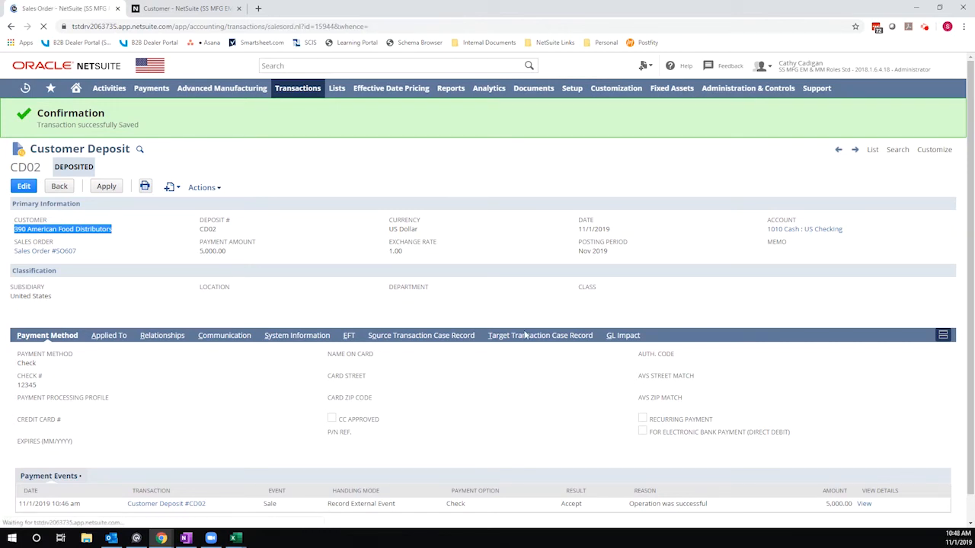
{"action": "left_click", "coordinate": [62, 228]}
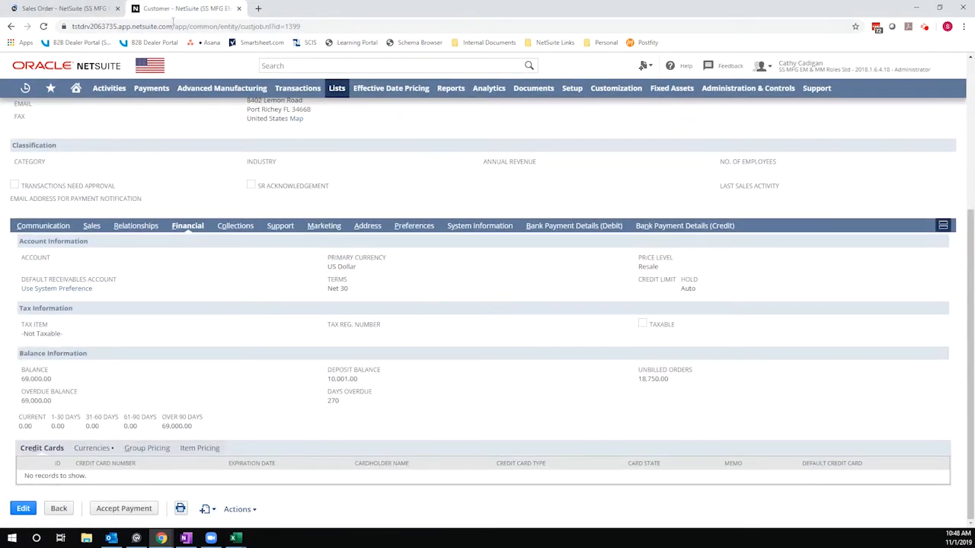
{"action": "left_click", "coordinate": [24, 87]}
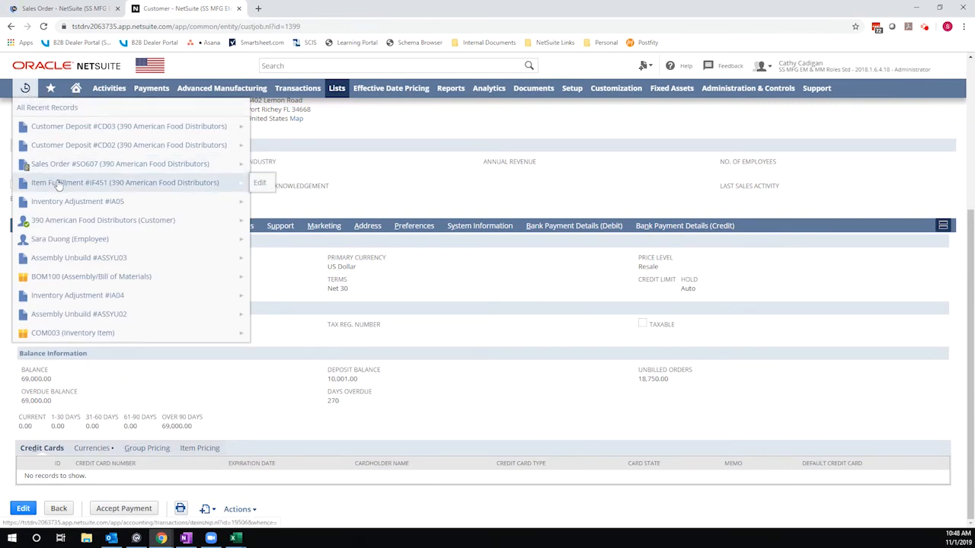
View item fulfillment IF451 from Recent Records, then switch to the SO607 tab.
{"action": "left_click", "coordinate": [125, 183]}
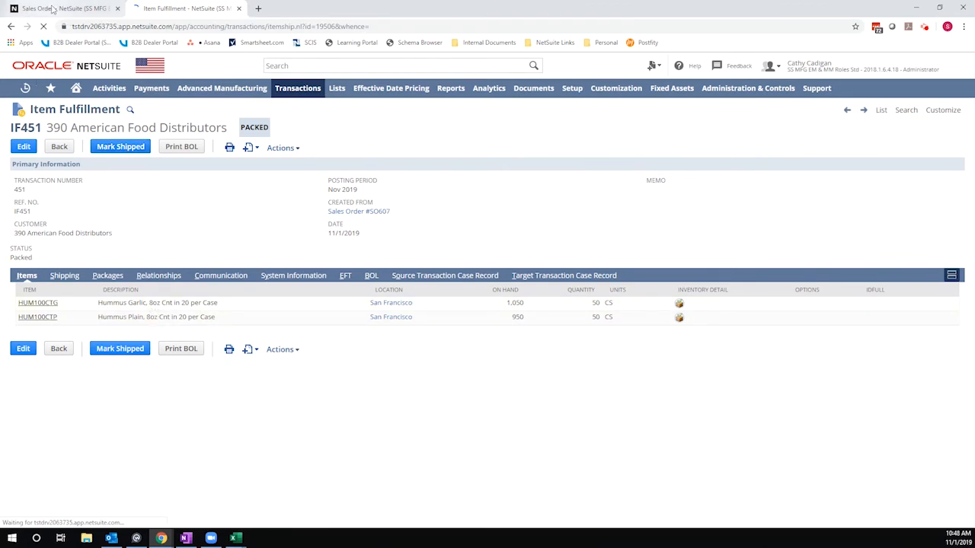
{"action": "left_click", "coordinate": [61, 9]}
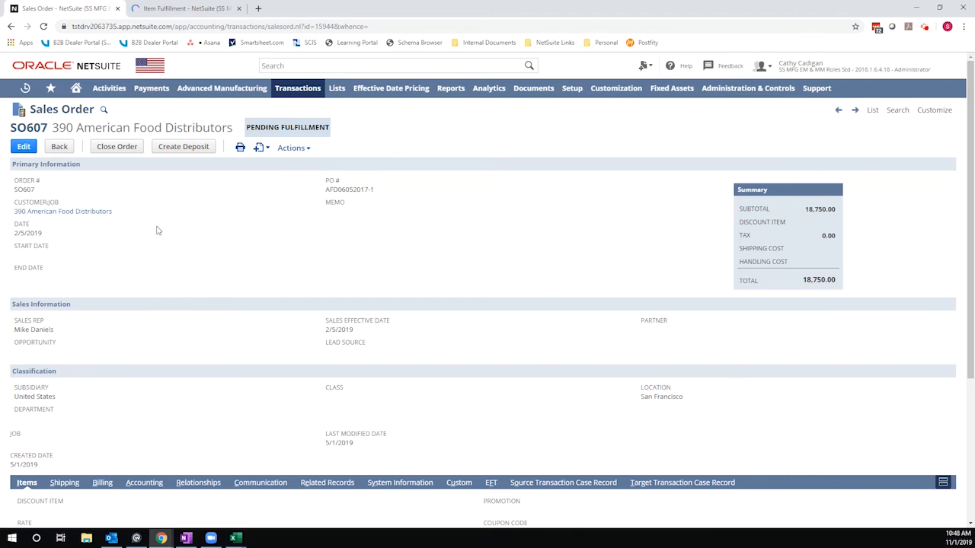
{"action": "mouse_move", "coordinate": [201, 255]}
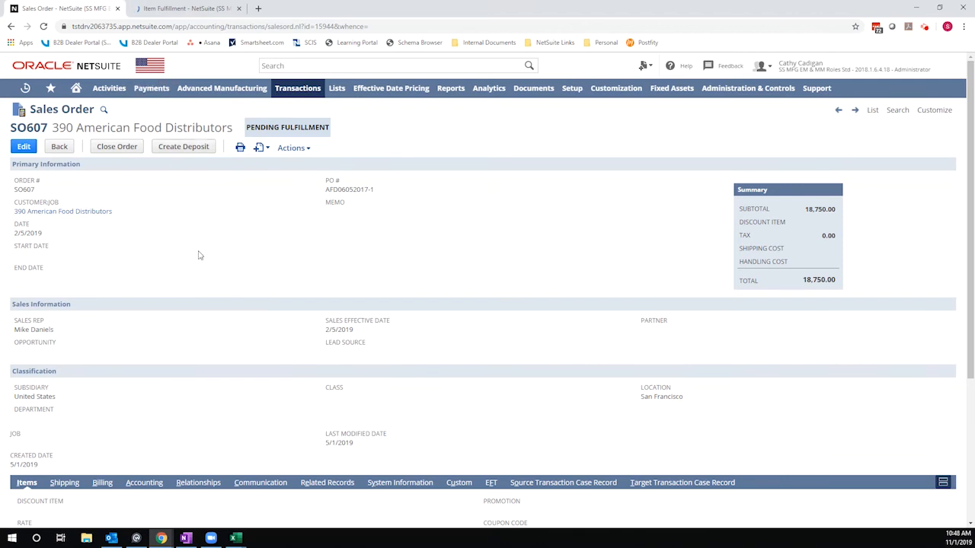
Reload SO607 to show it pending billing and begin billing it.
{"action": "right_click", "coordinate": [201, 256]}
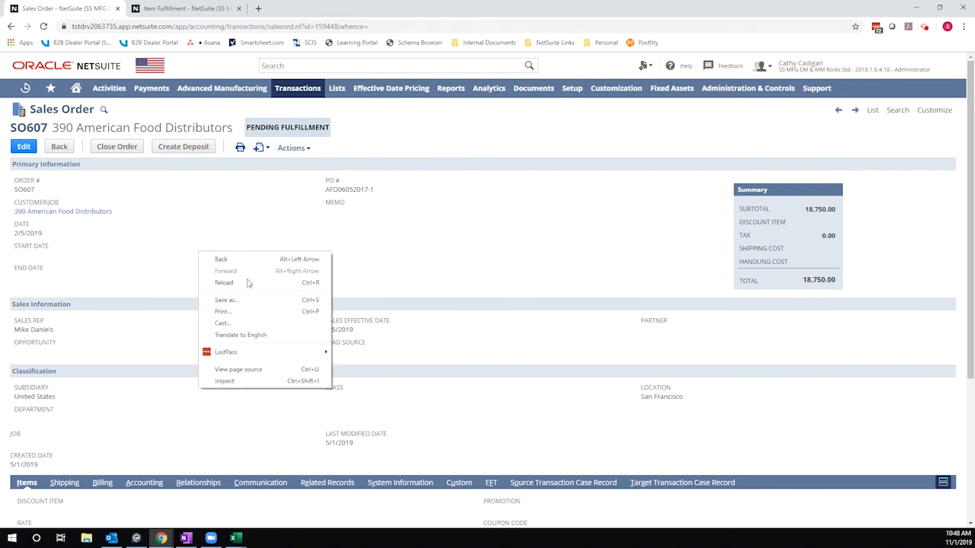
{"action": "left_click", "coordinate": [224, 282]}
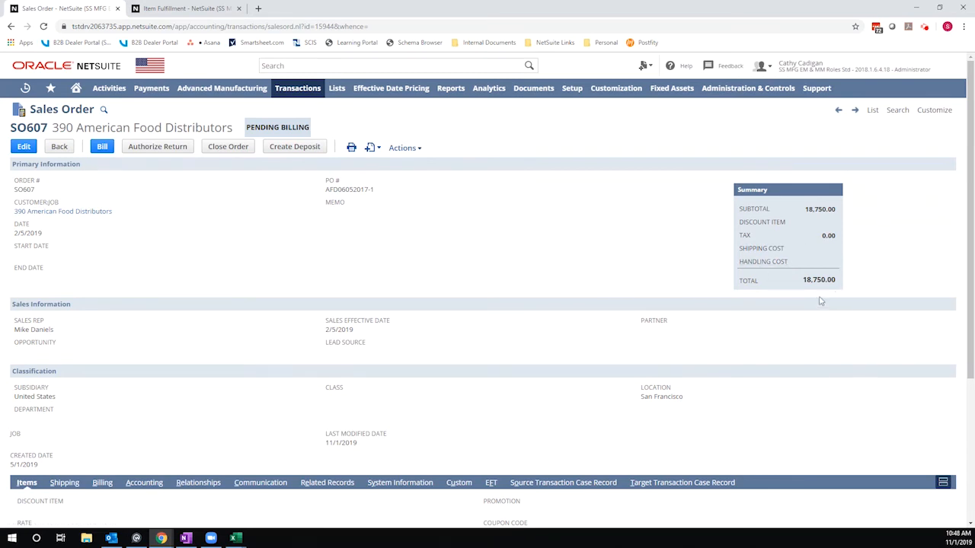
{"action": "mouse_move", "coordinate": [837, 286]}
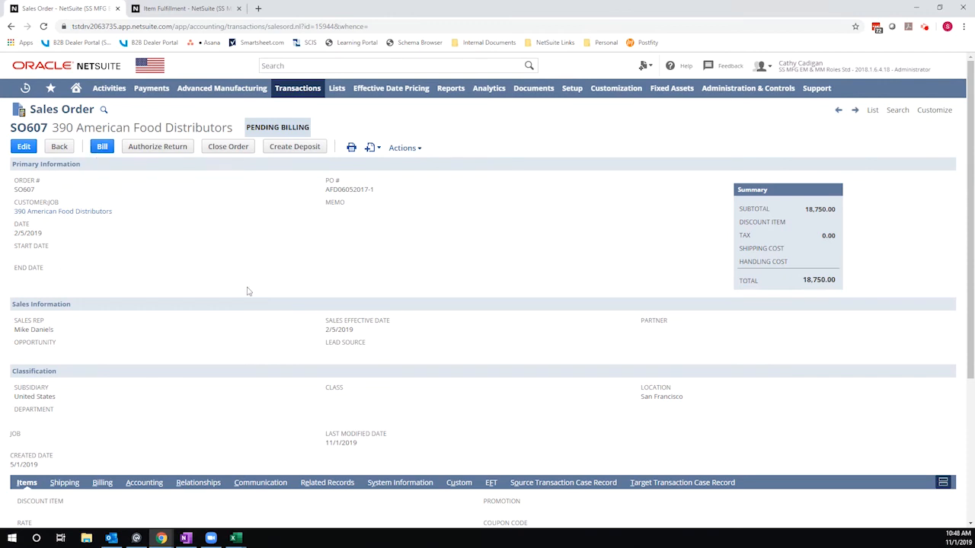
{"action": "mouse_move", "coordinate": [203, 296]}
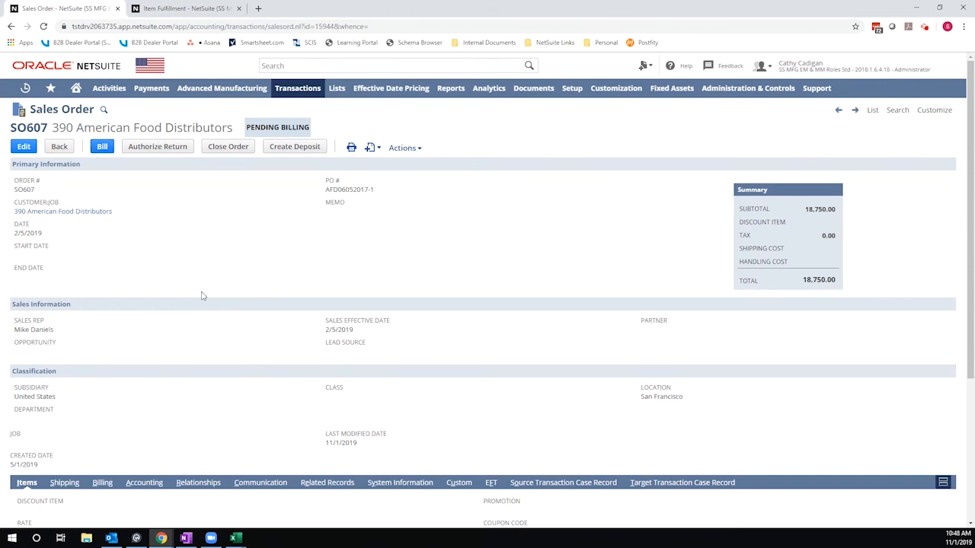
{"action": "mouse_move", "coordinate": [171, 259]}
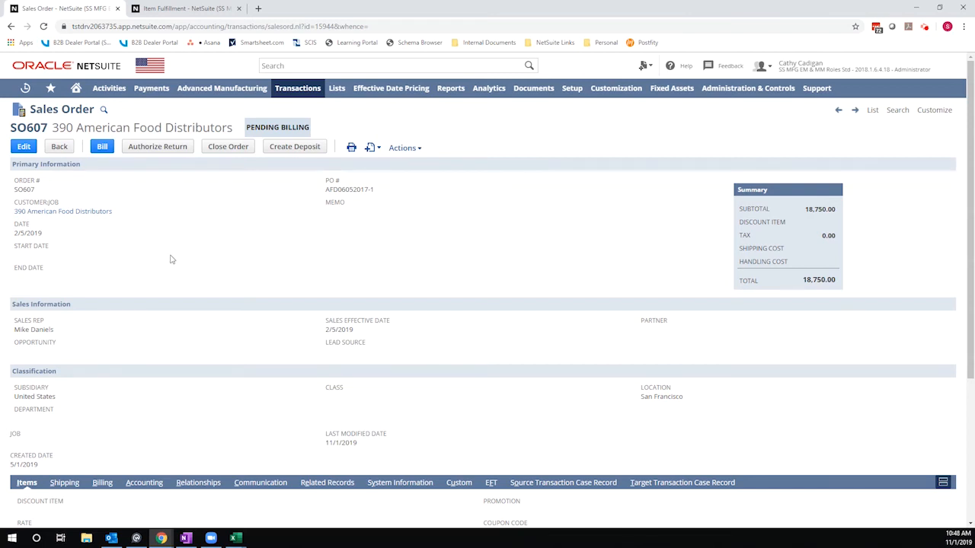
{"action": "mouse_move", "coordinate": [120, 246]}
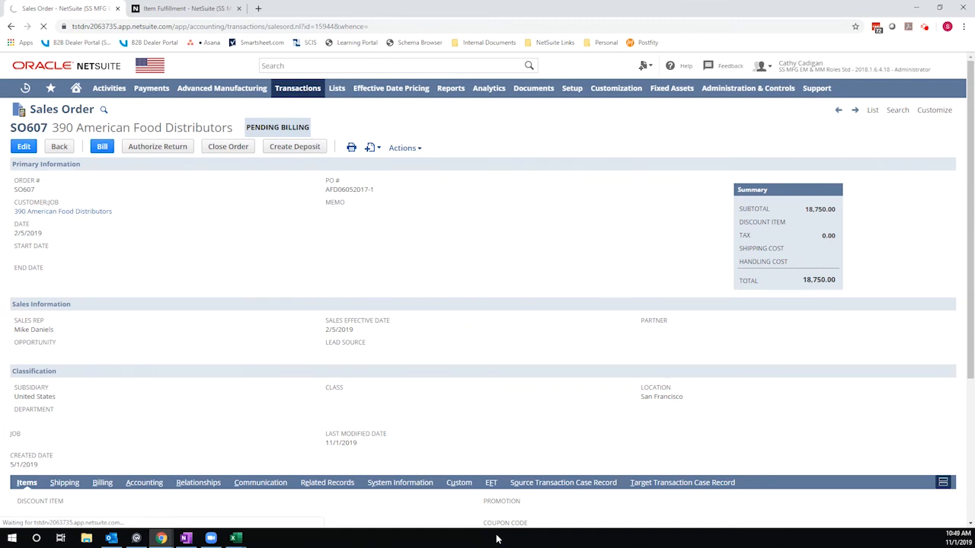
{"action": "left_click", "coordinate": [102, 146]}
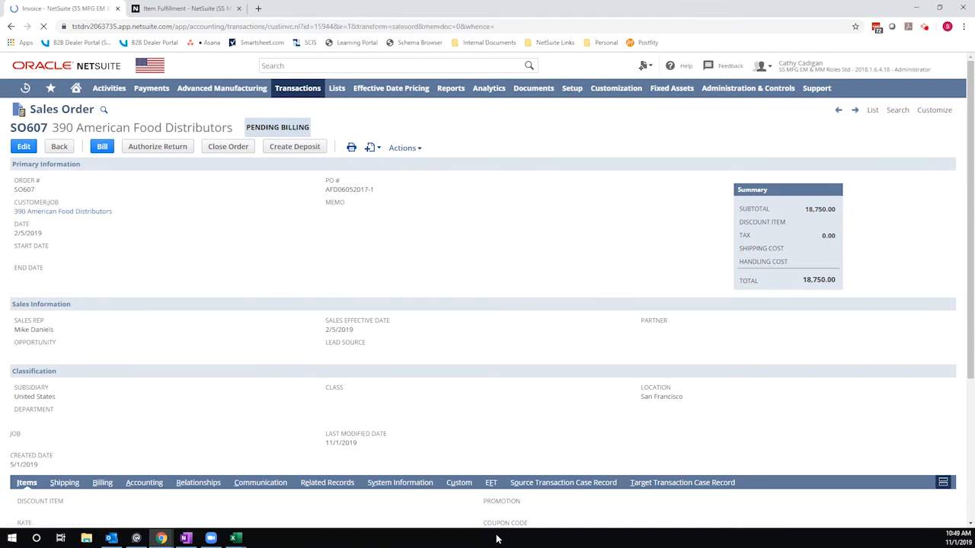
{"action": "mouse_move", "coordinate": [231, 322]}
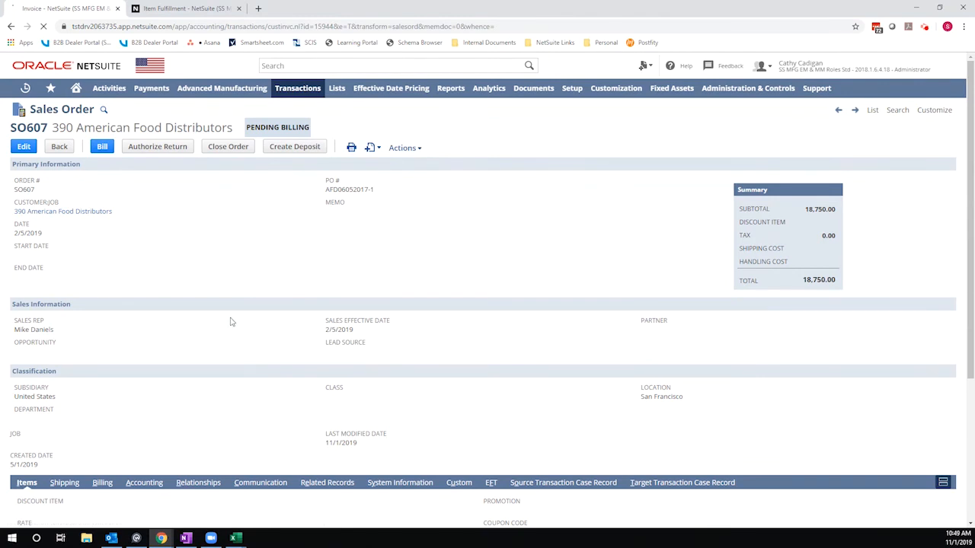
Generate the invoice from SO607 and save it as INV433.
{"action": "left_click", "coordinate": [102, 146]}
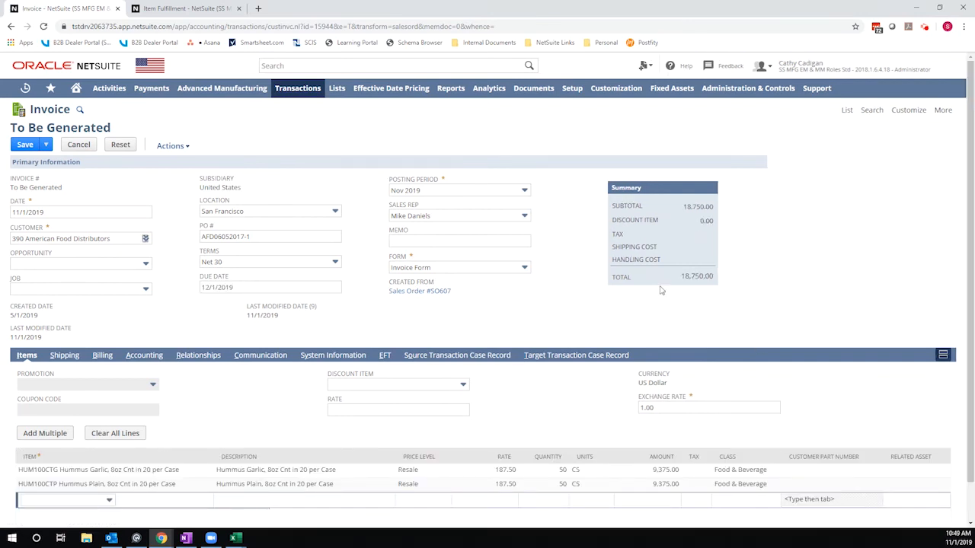
{"action": "left_click", "coordinate": [64, 499]}
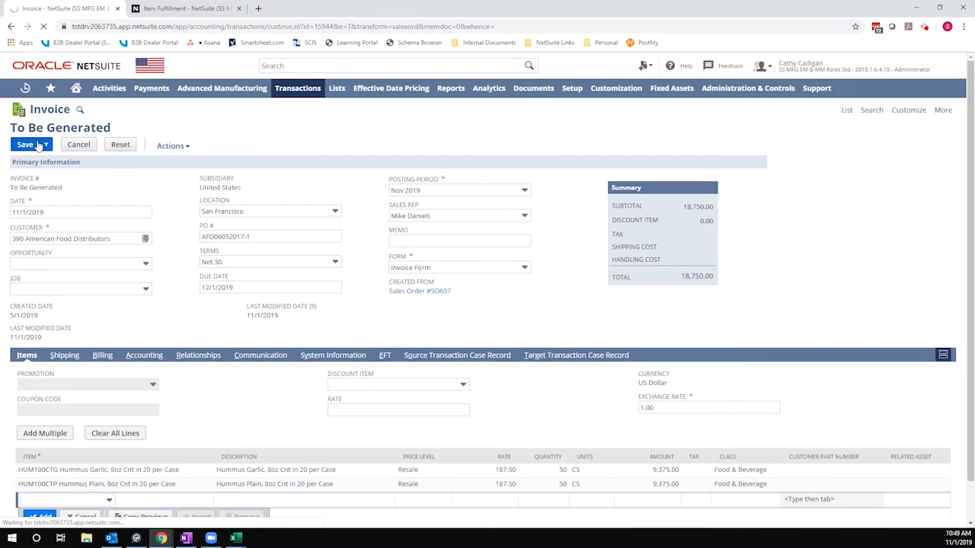
{"action": "left_click", "coordinate": [25, 144]}
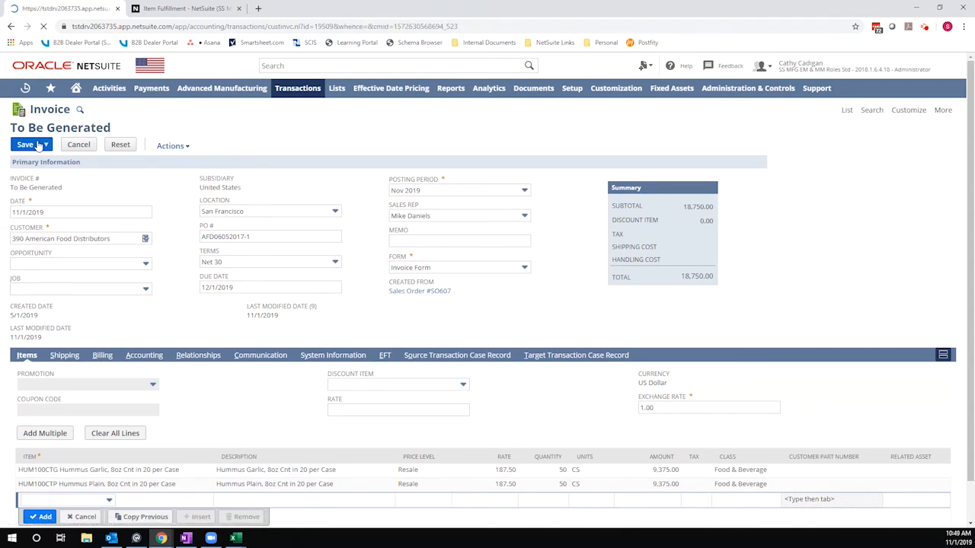
{"action": "left_click", "coordinate": [24, 145]}
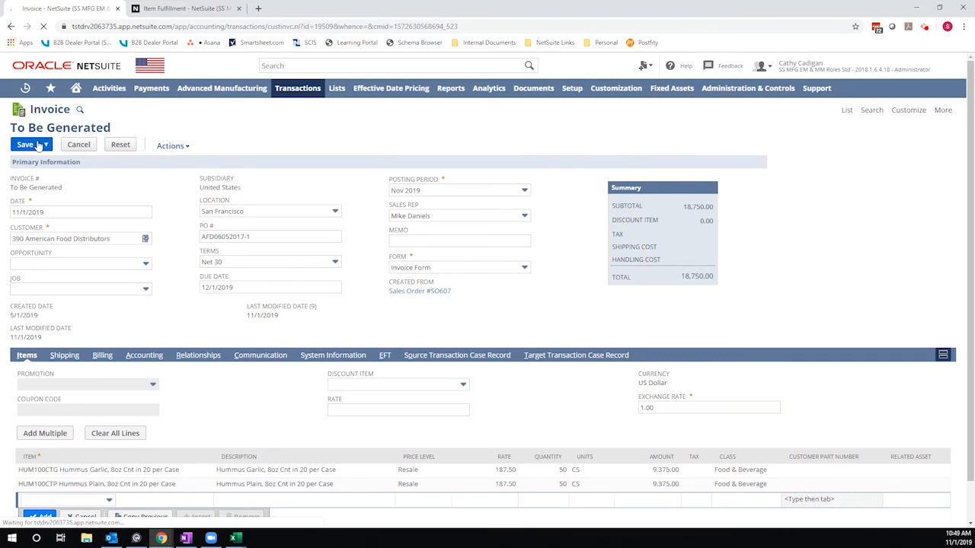
{"action": "left_click", "coordinate": [25, 144]}
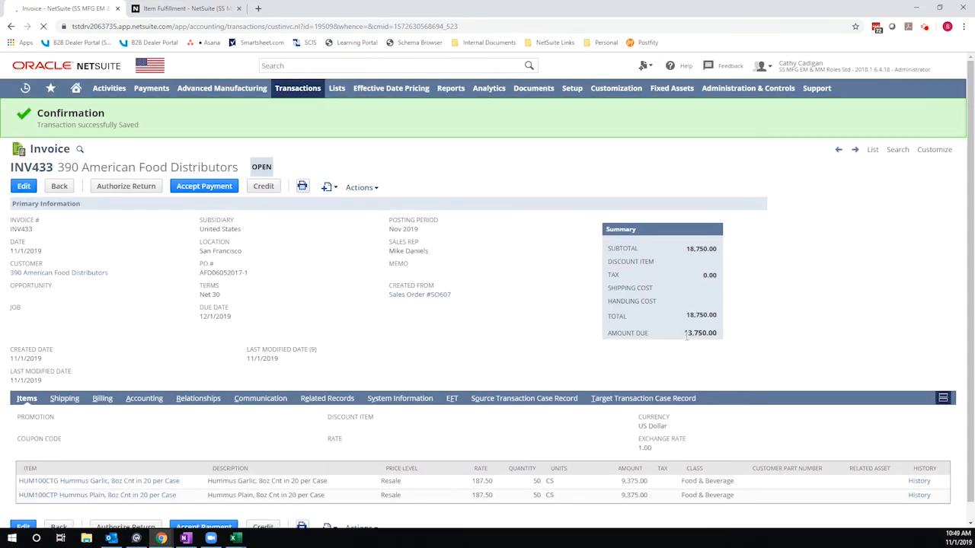
Show INV433's related records with deposit application DEPA01 for 5,000.00, then Accept Payment.
{"action": "double_click", "coordinate": [694, 332]}
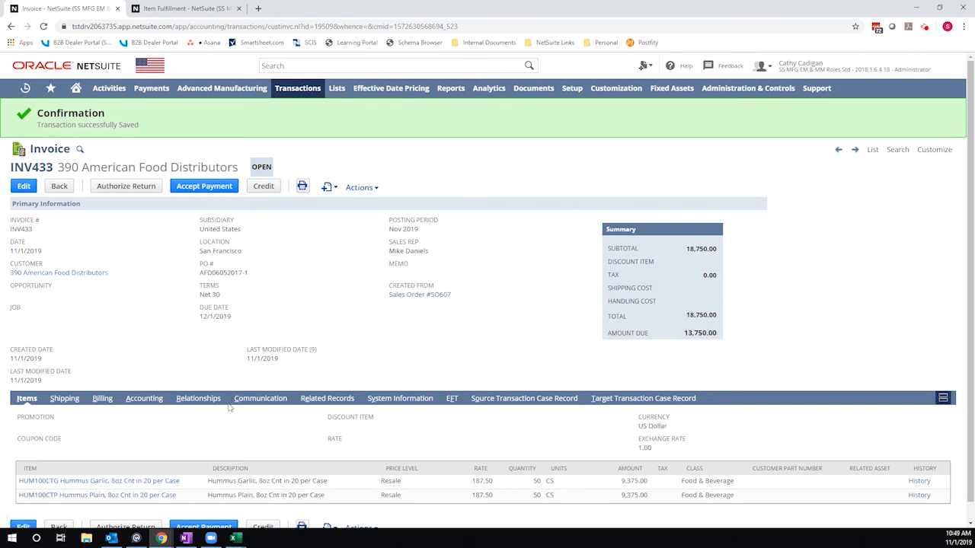
{"action": "left_click", "coordinate": [326, 399]}
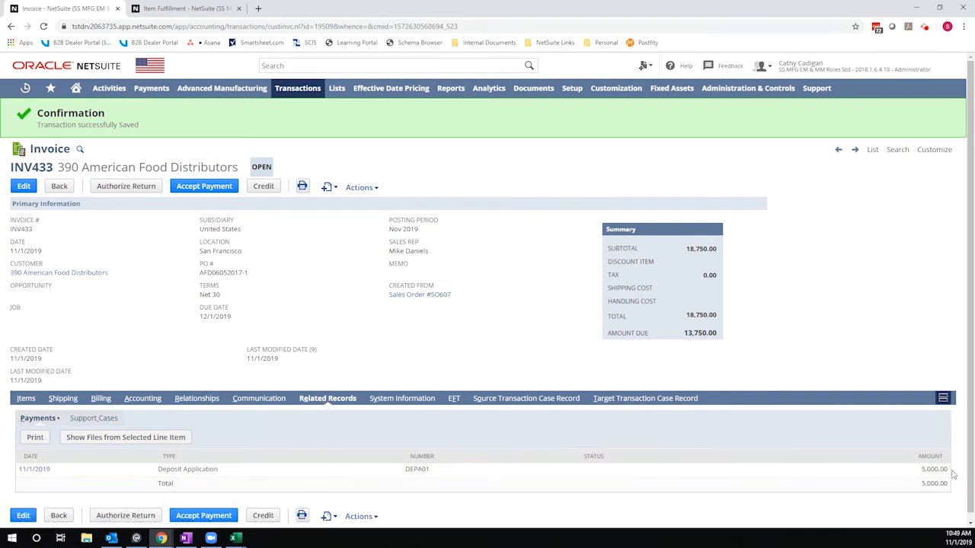
{"action": "mouse_move", "coordinate": [730, 108]}
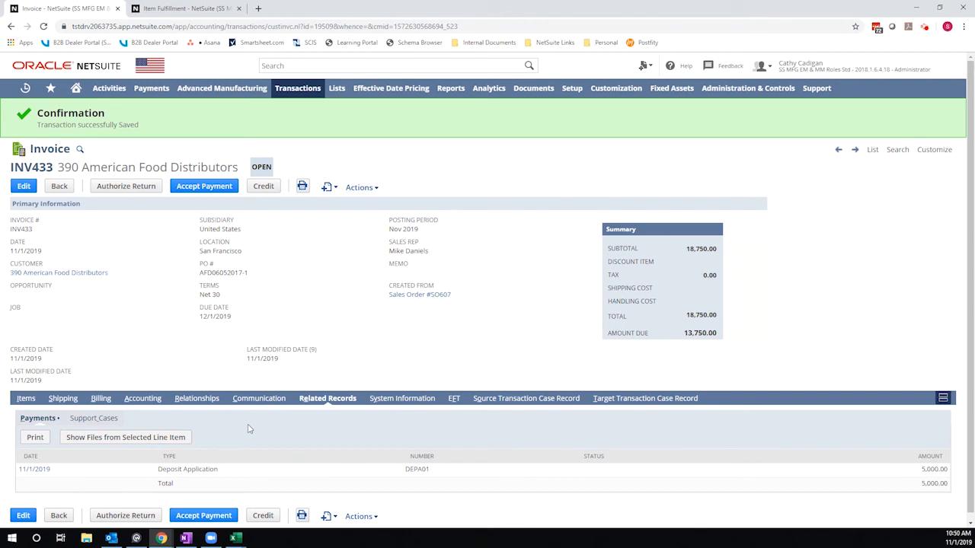
{"action": "mouse_move", "coordinate": [196, 94]}
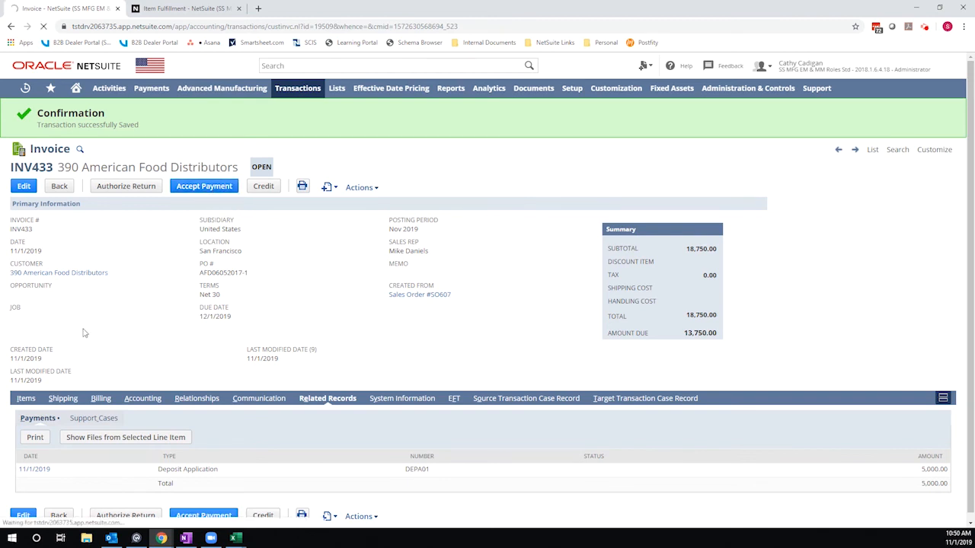
{"action": "left_click", "coordinate": [204, 185]}
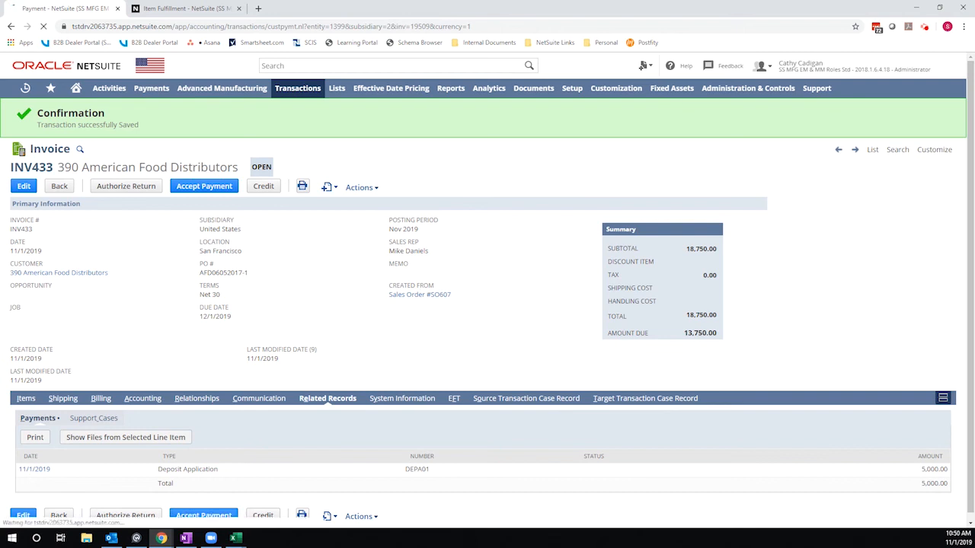
Mark invoice INV433 for payment and apply deposit CD03 from the Deposits subtab.
{"action": "left_click", "coordinate": [204, 186]}
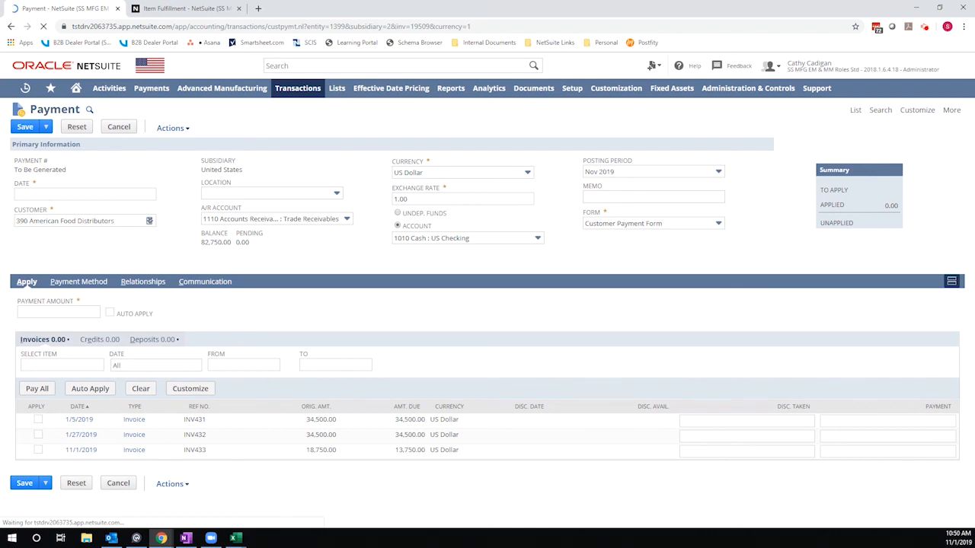
{"action": "left_click", "coordinate": [36, 449]}
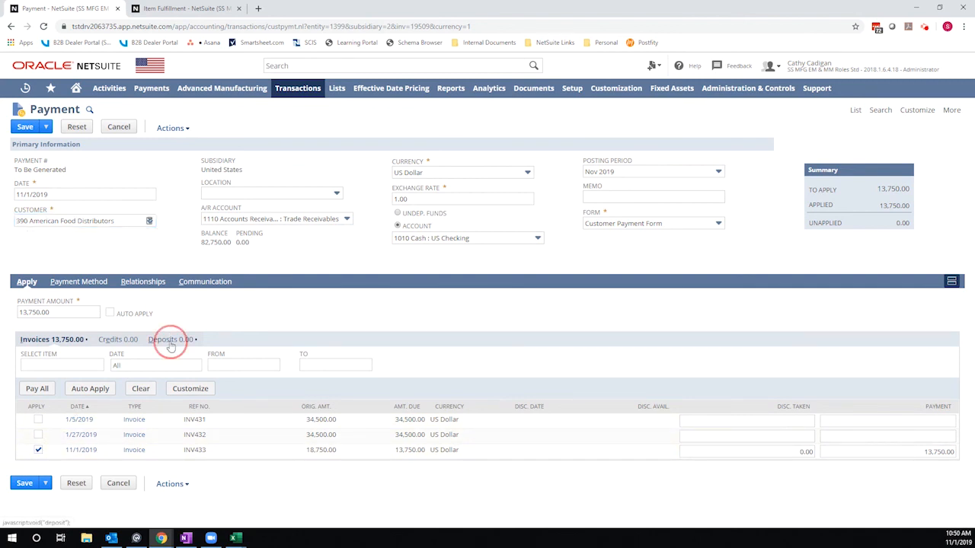
{"action": "left_click", "coordinate": [171, 338]}
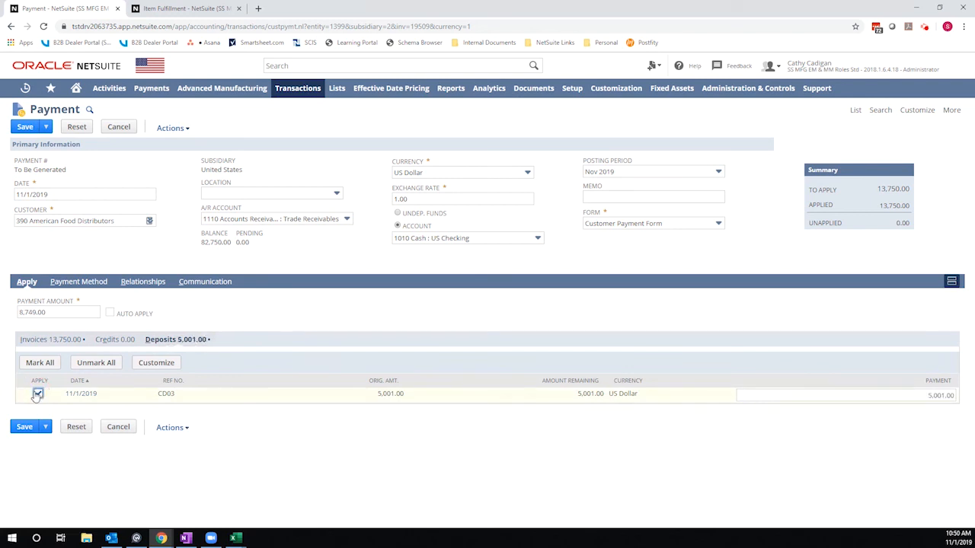
{"action": "left_click", "coordinate": [38, 393]}
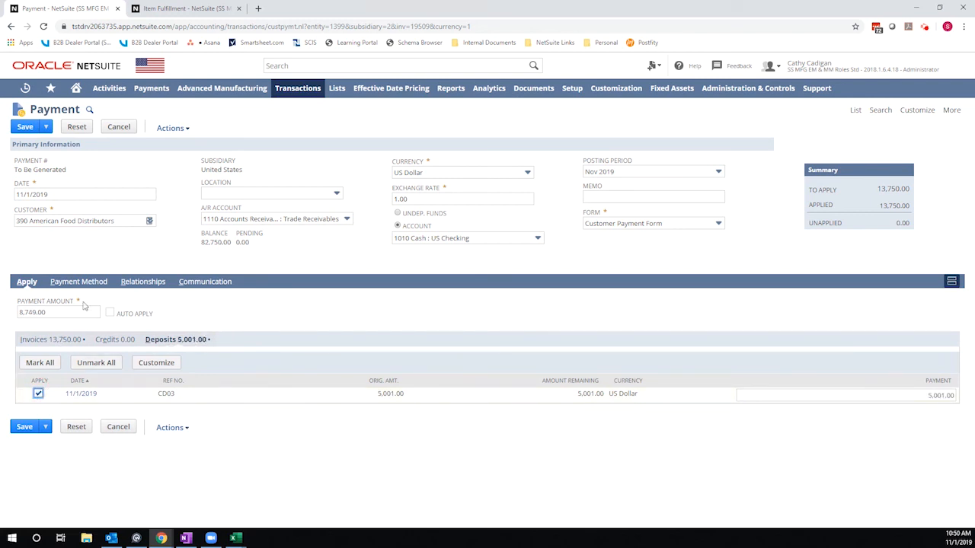
{"action": "left_click", "coordinate": [39, 393]}
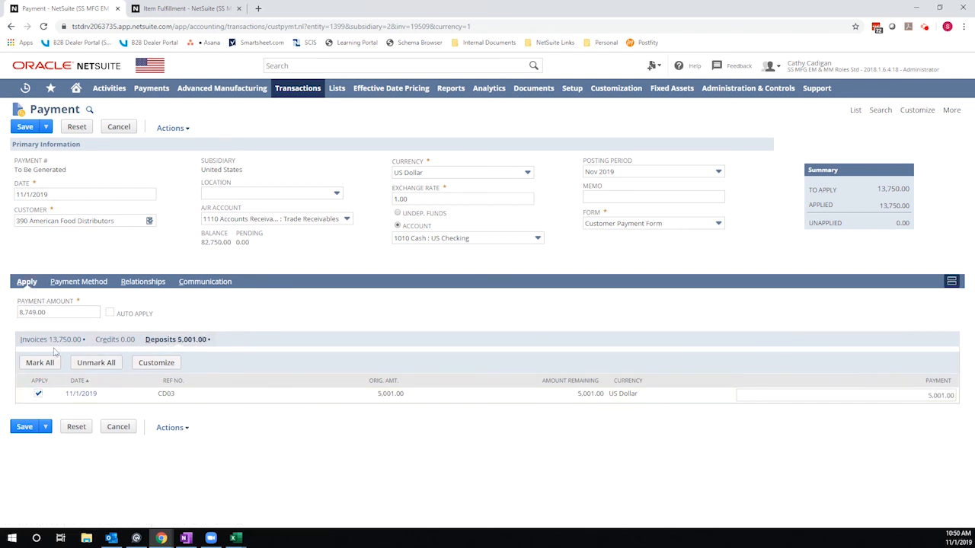
Set the INV433 payment amount to 5001 on the Invoices subtab and save the payment.
{"action": "left_click", "coordinate": [34, 338]}
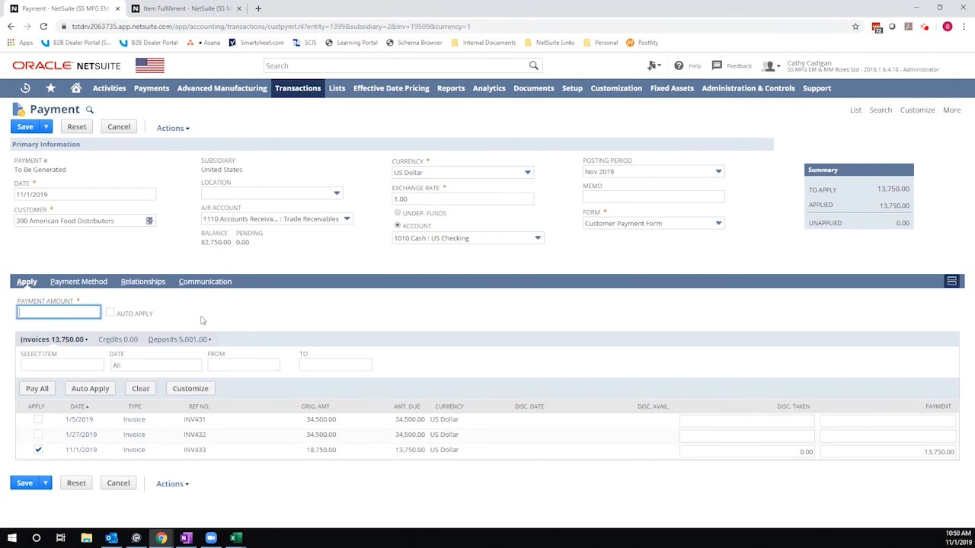
{"action": "left_click", "coordinate": [887, 451]}
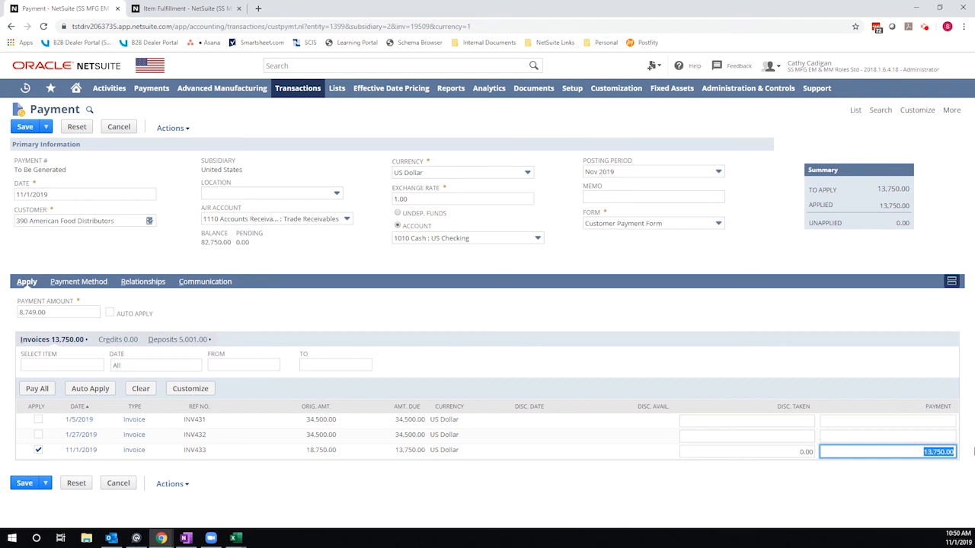
{"action": "type", "text": "5001"}
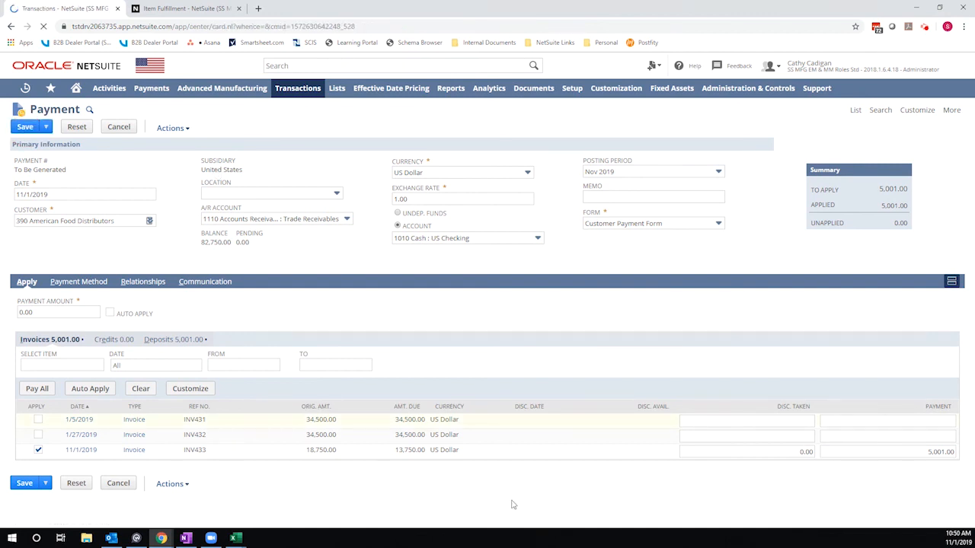
Reopen invoice INV433 from Recent Records, now showing 8,749.00 due.
{"action": "left_click", "coordinate": [299, 87]}
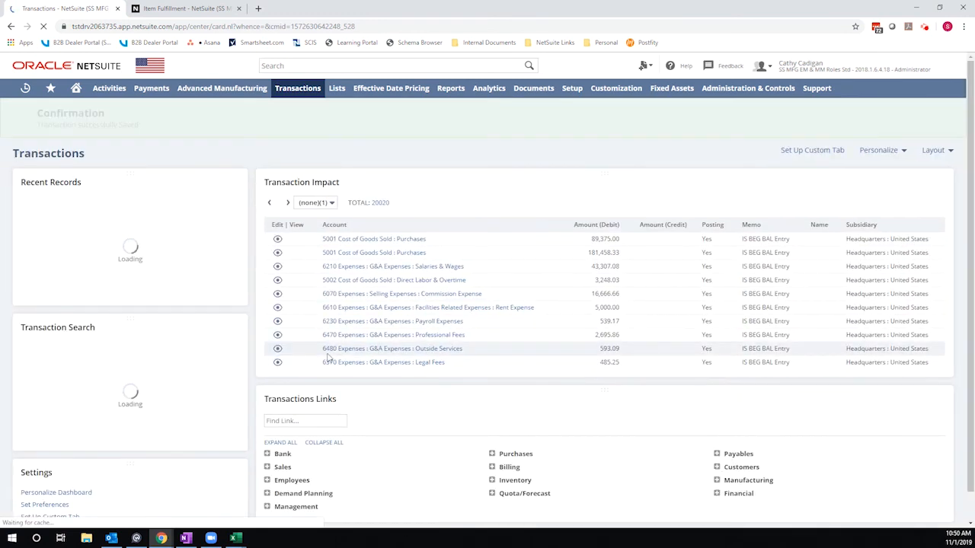
{"action": "left_click", "coordinate": [24, 87]}
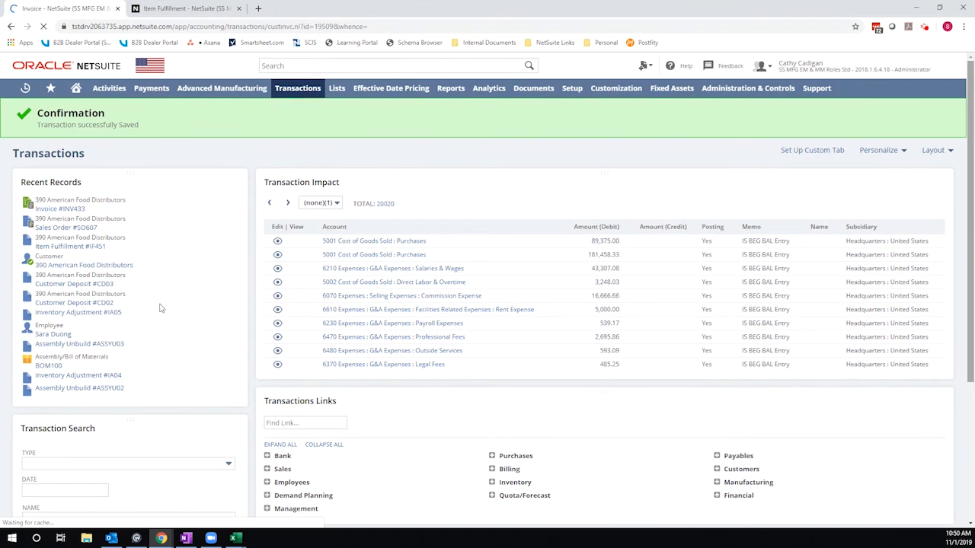
{"action": "left_click", "coordinate": [61, 207]}
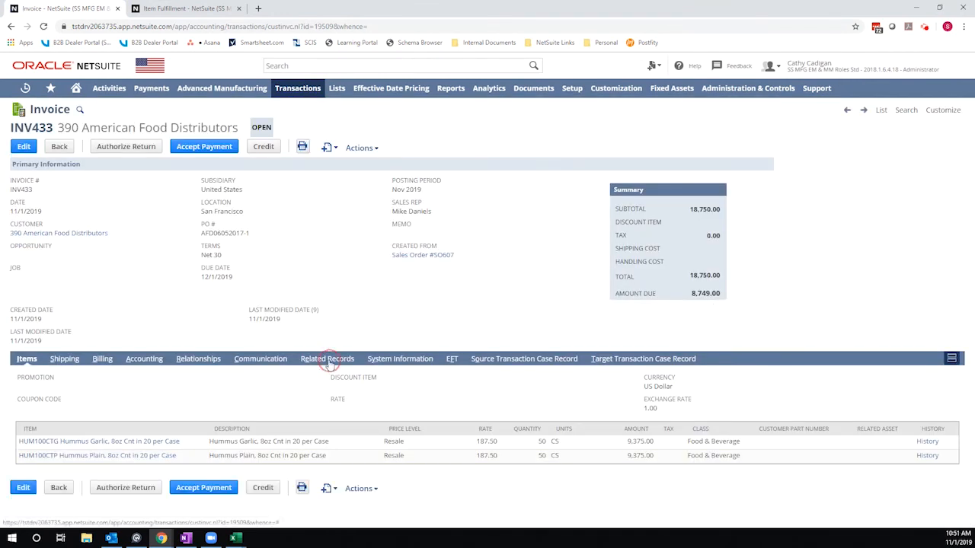
Show INV433's related records listing deposit applications DEPA01 and DEPA02 totalling 10,001.00.
{"action": "left_click", "coordinate": [326, 360]}
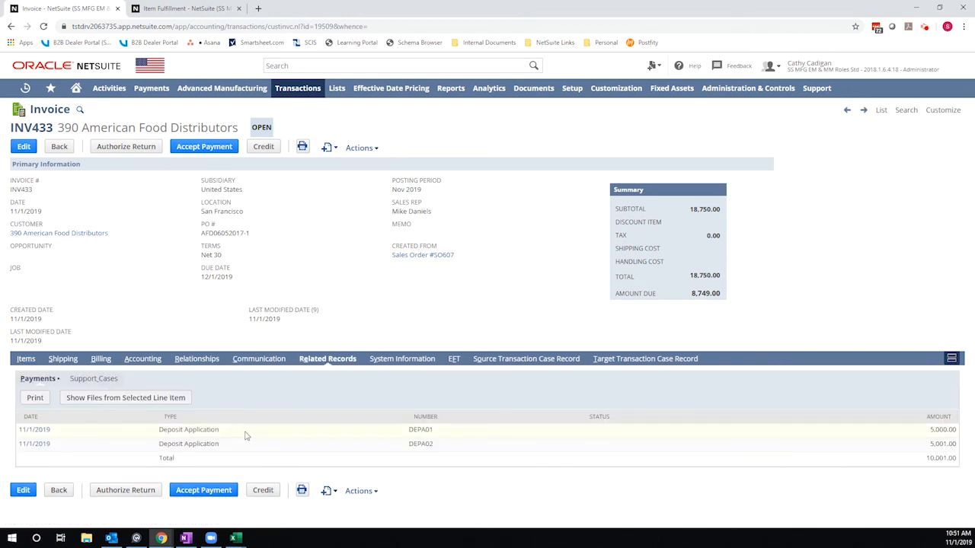
{"action": "mouse_move", "coordinate": [49, 441]}
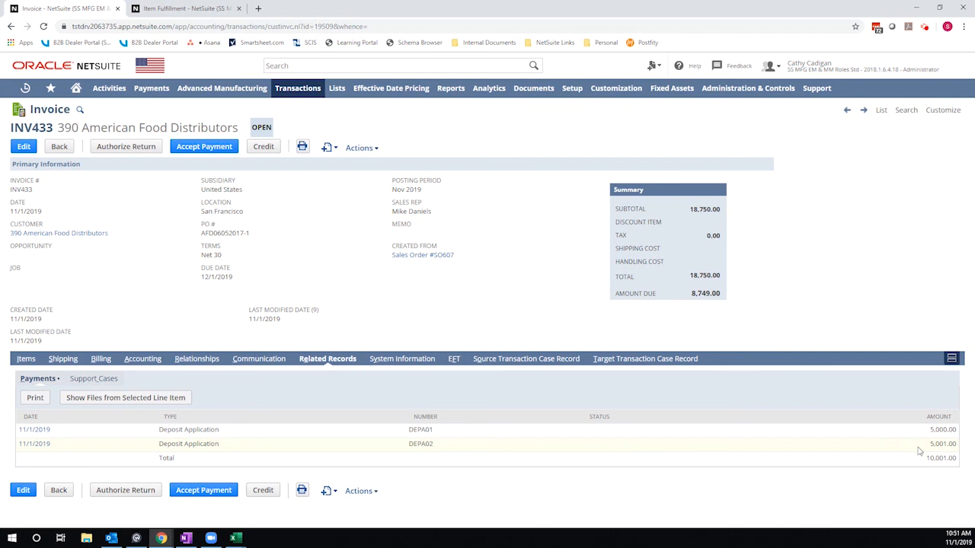
{"action": "mouse_move", "coordinate": [159, 438]}
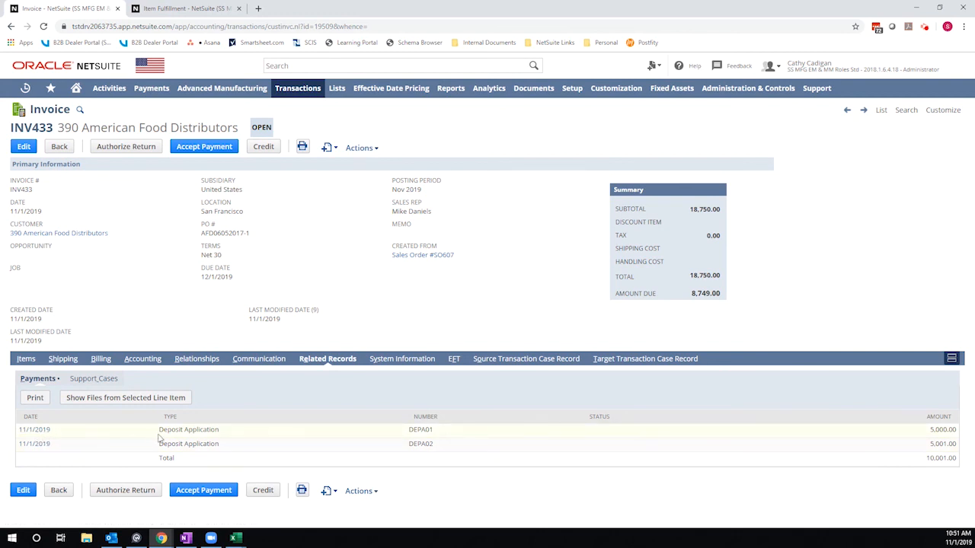
{"action": "mouse_move", "coordinate": [447, 438]}
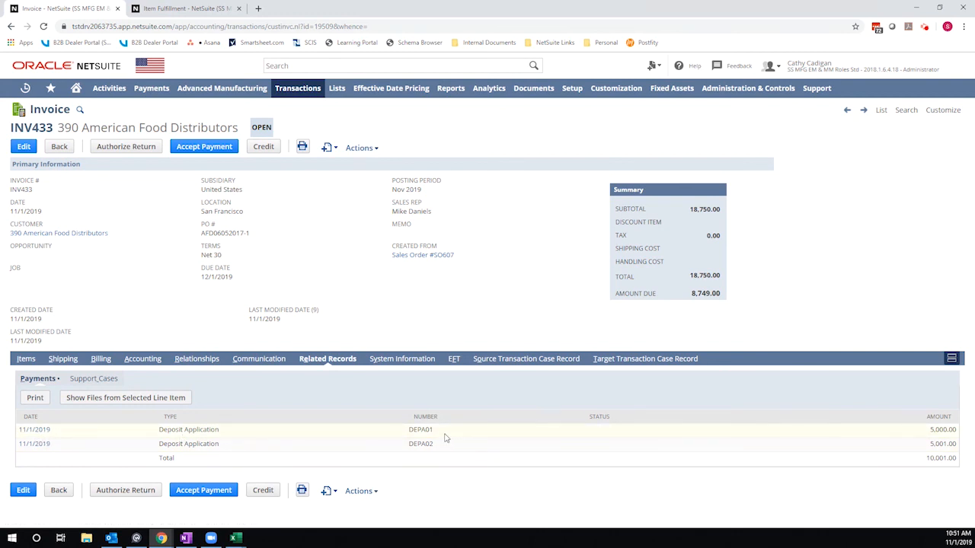